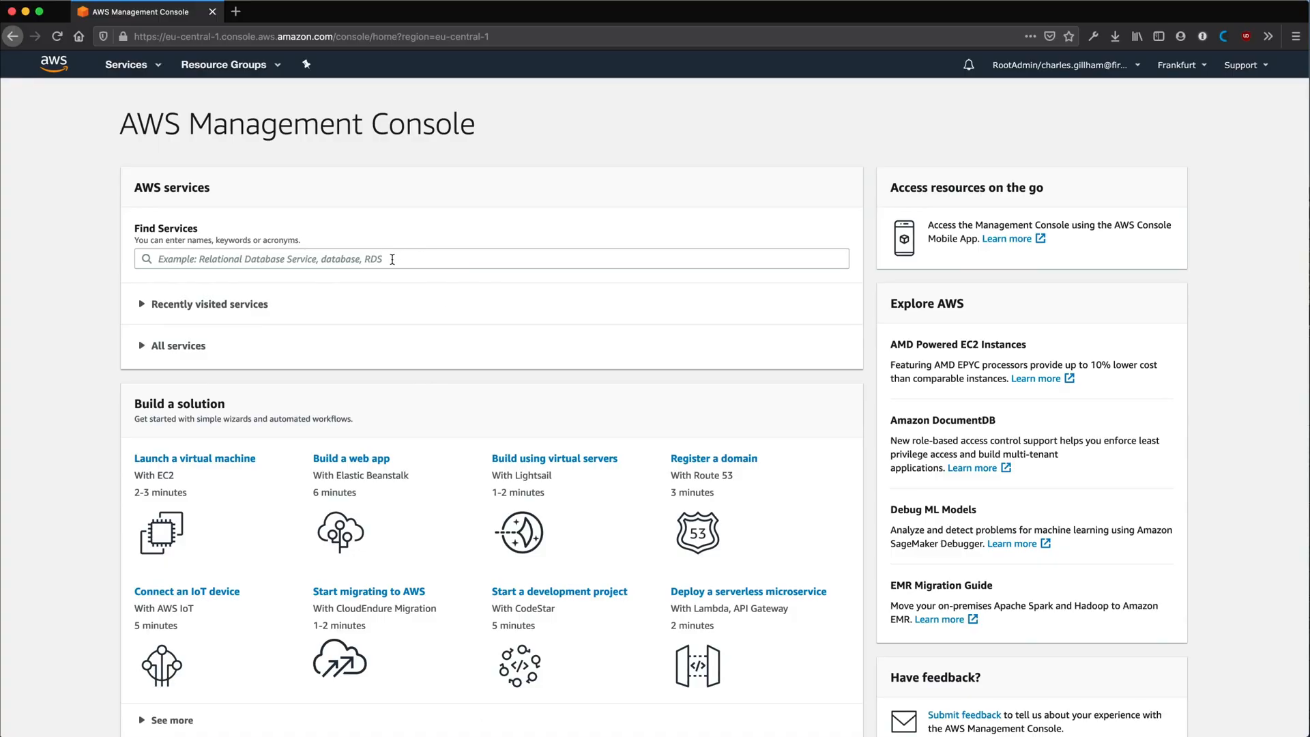
- Find AWS Glue, view the firemind-demo-datastore crawler and select its service role AWSGlueServiceRole-FiremindDemoDatastore
{"action": "type", "text": "AWS Glue"}
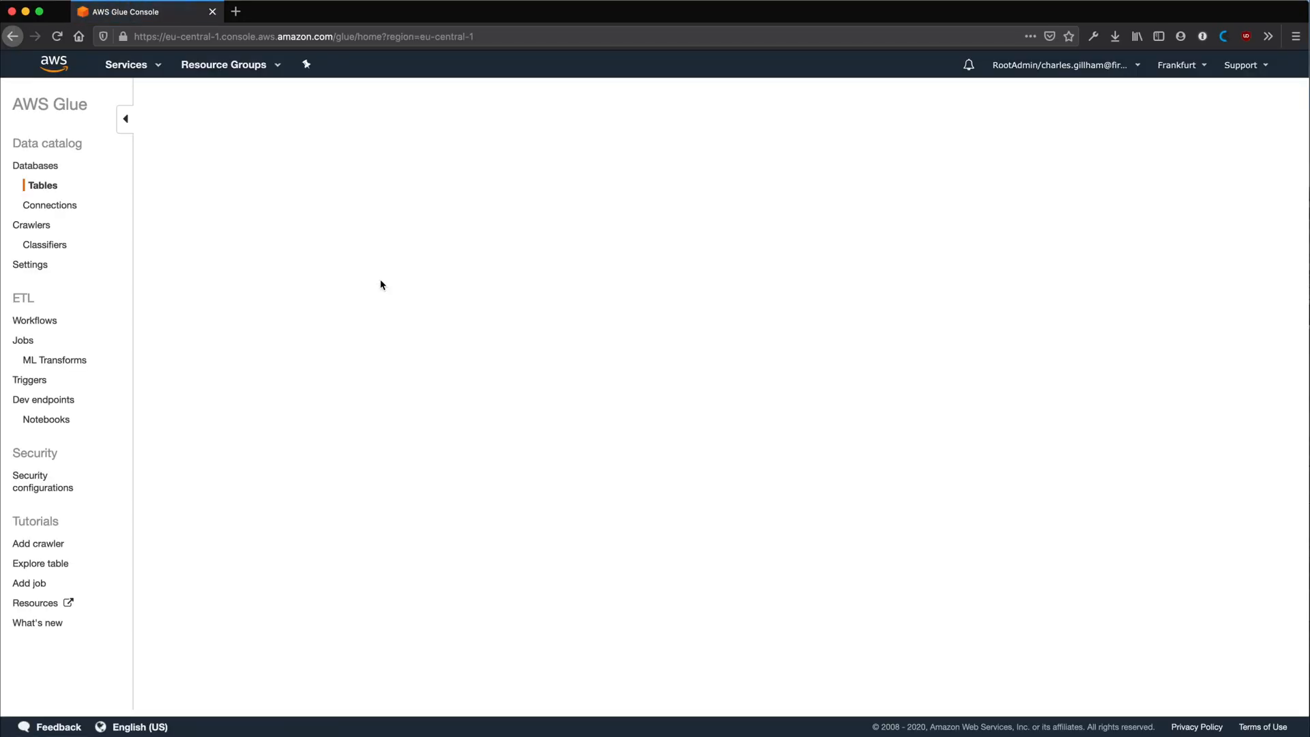
{"action": "left_click", "coordinate": [42, 184]}
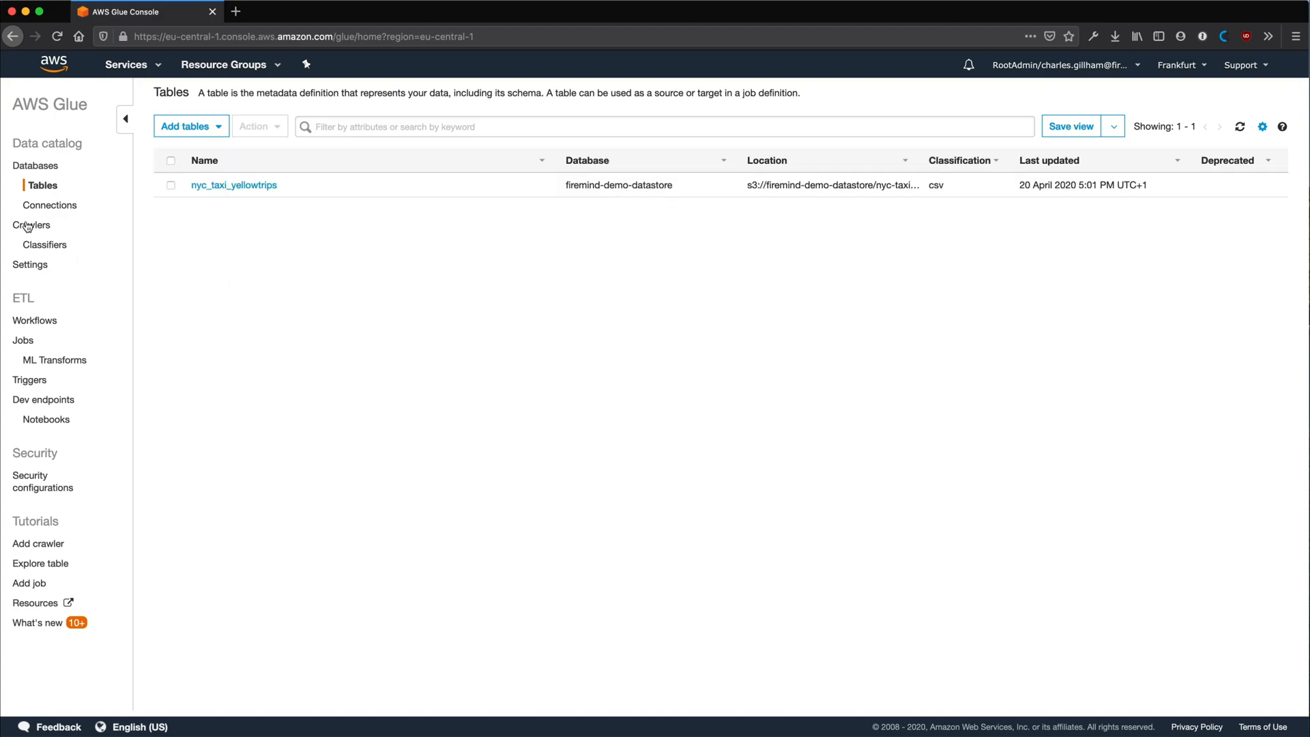
{"action": "left_click", "coordinate": [32, 225]}
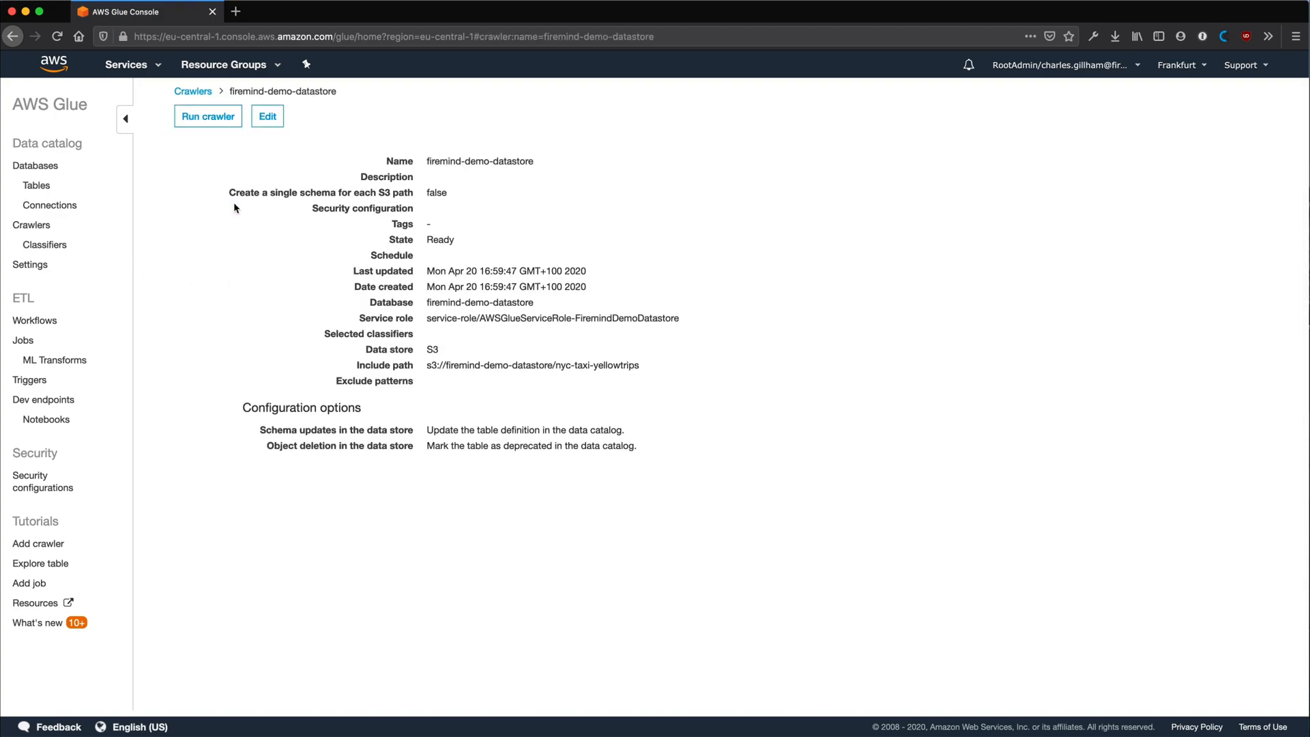
{"action": "double_click", "coordinate": [576, 318]}
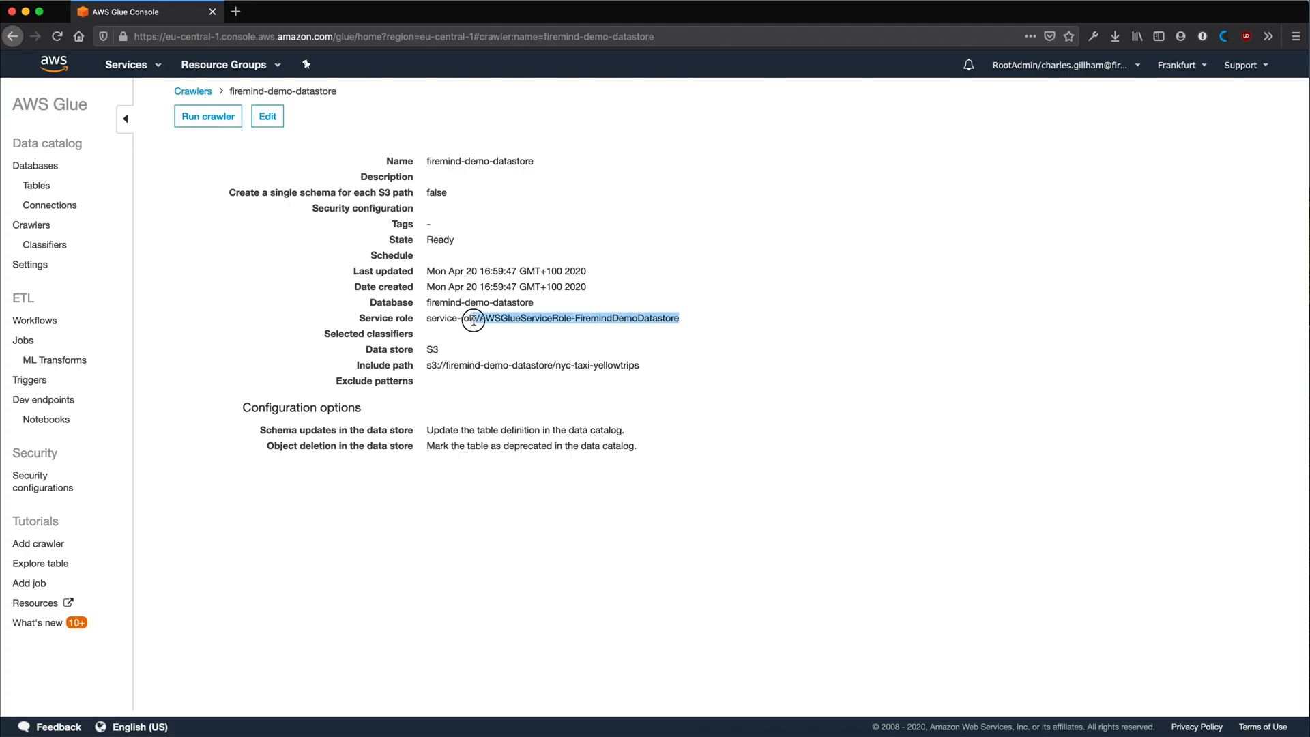
- Switch to IAM and reach the AWSGlueServiceRole-FiremindDemoDatastore role's managed policy
{"action": "left_click", "coordinate": [127, 64]}
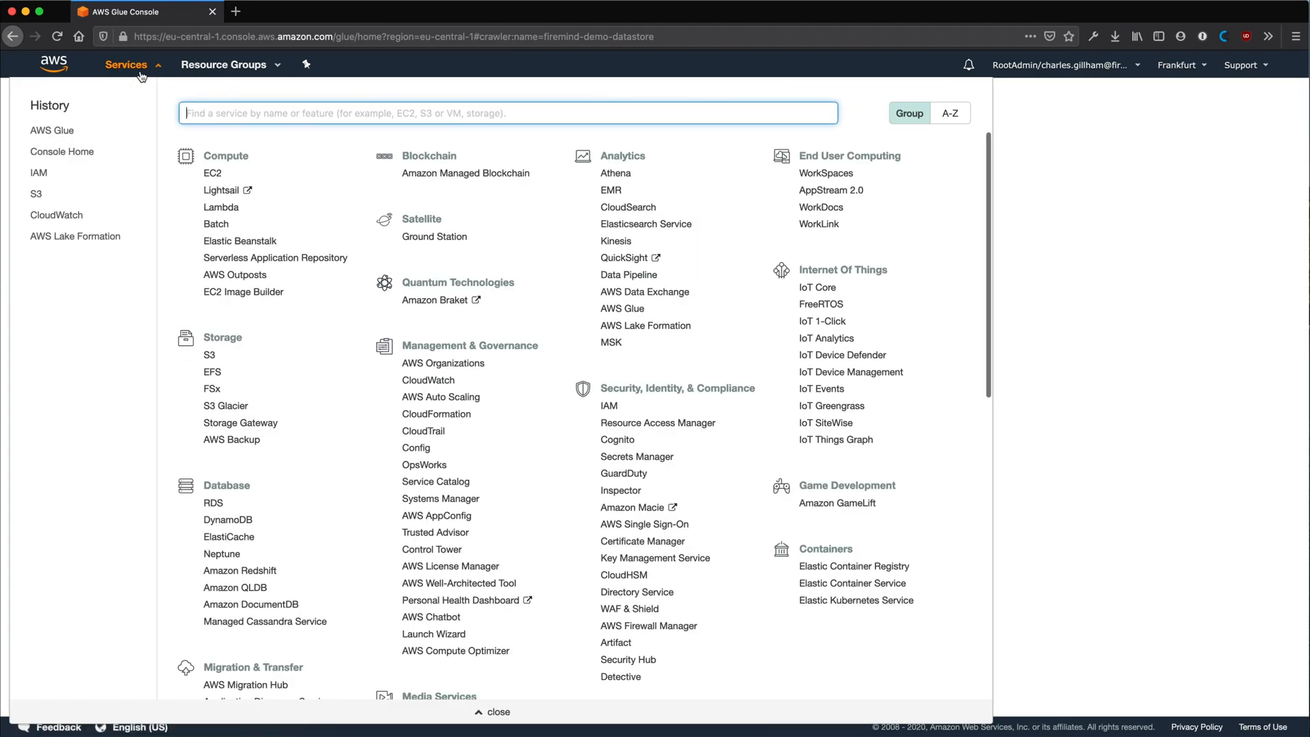
{"action": "type", "text": "iam"}
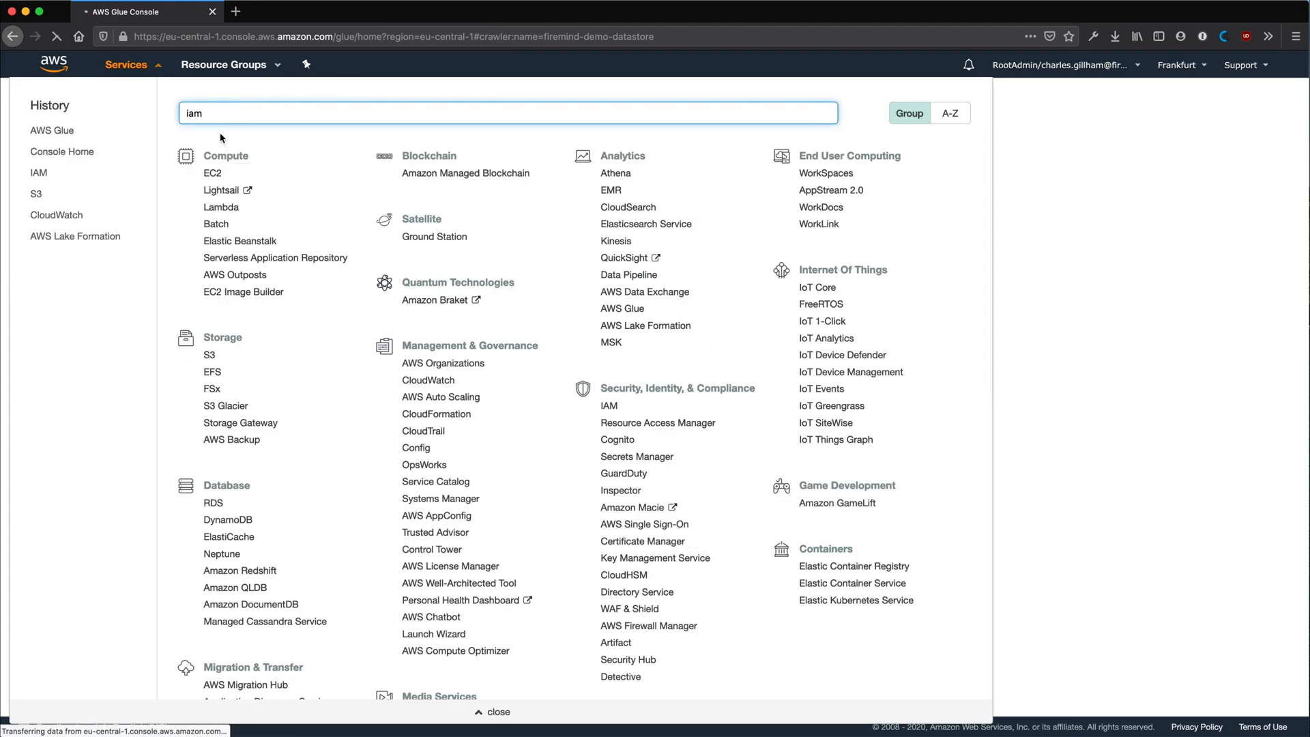
{"action": "left_click", "coordinate": [608, 405]}
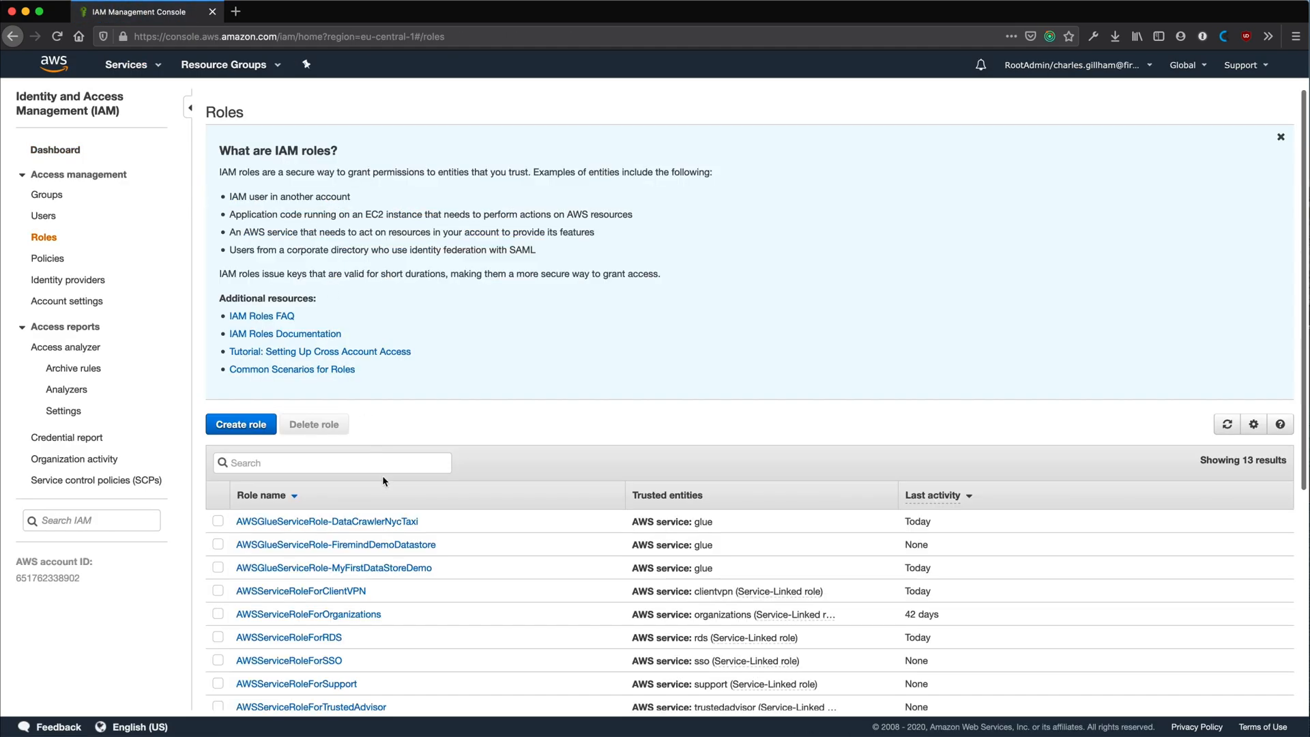
{"action": "left_click", "coordinate": [336, 544]}
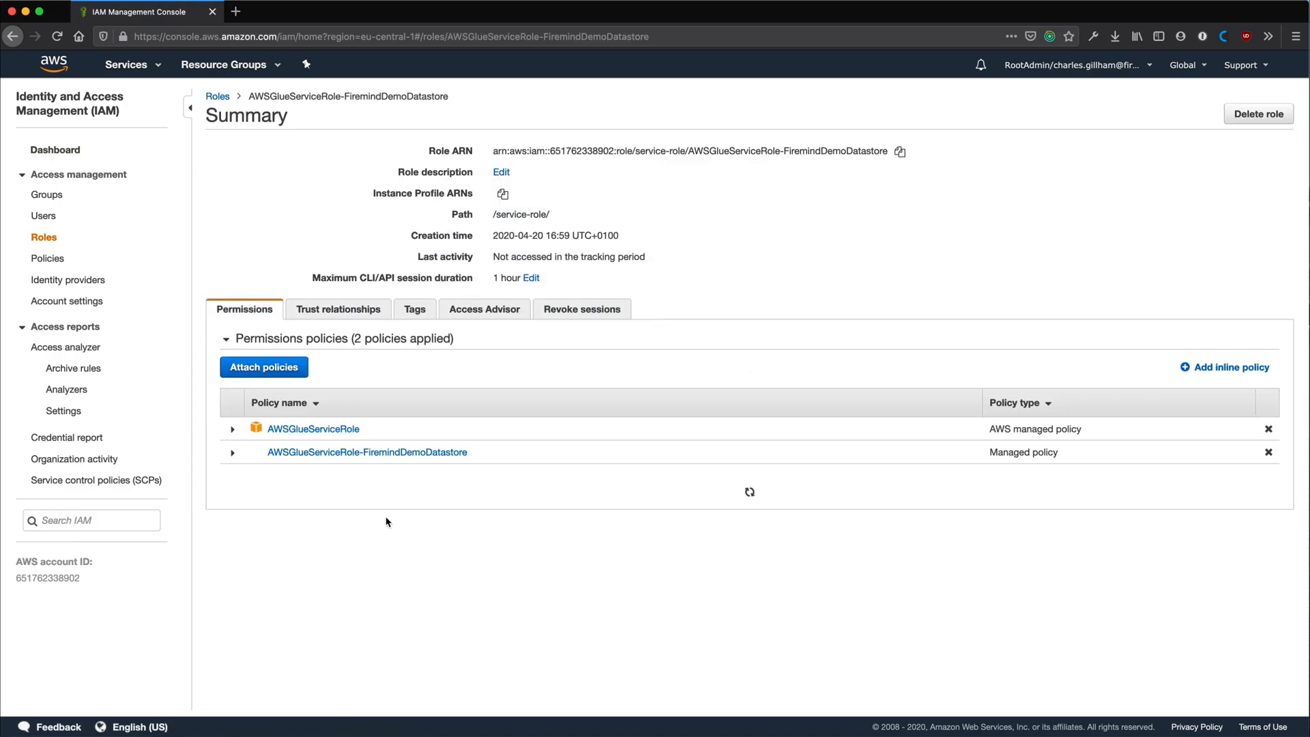
{"action": "left_click", "coordinate": [366, 451]}
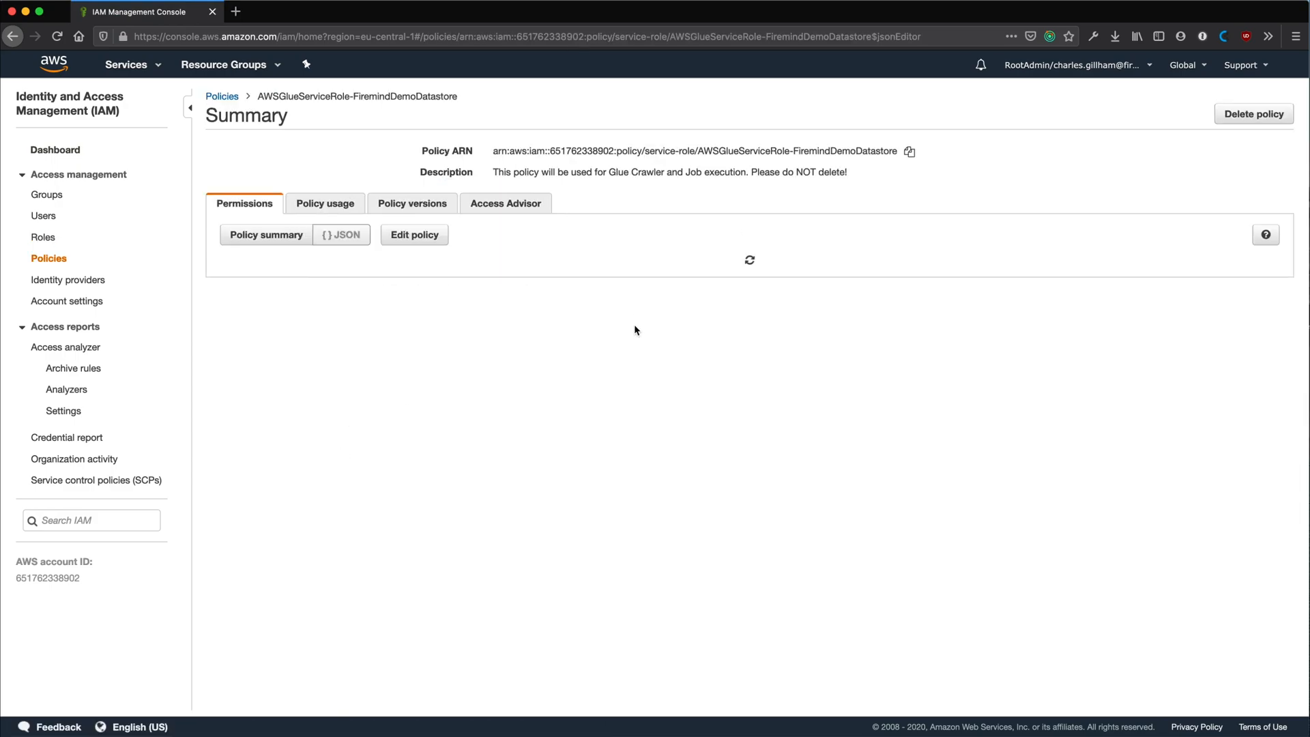
- Edit the policy JSON to add "s3:DeleteObject" to the Action list, review and save it
{"action": "left_click", "coordinate": [413, 234]}
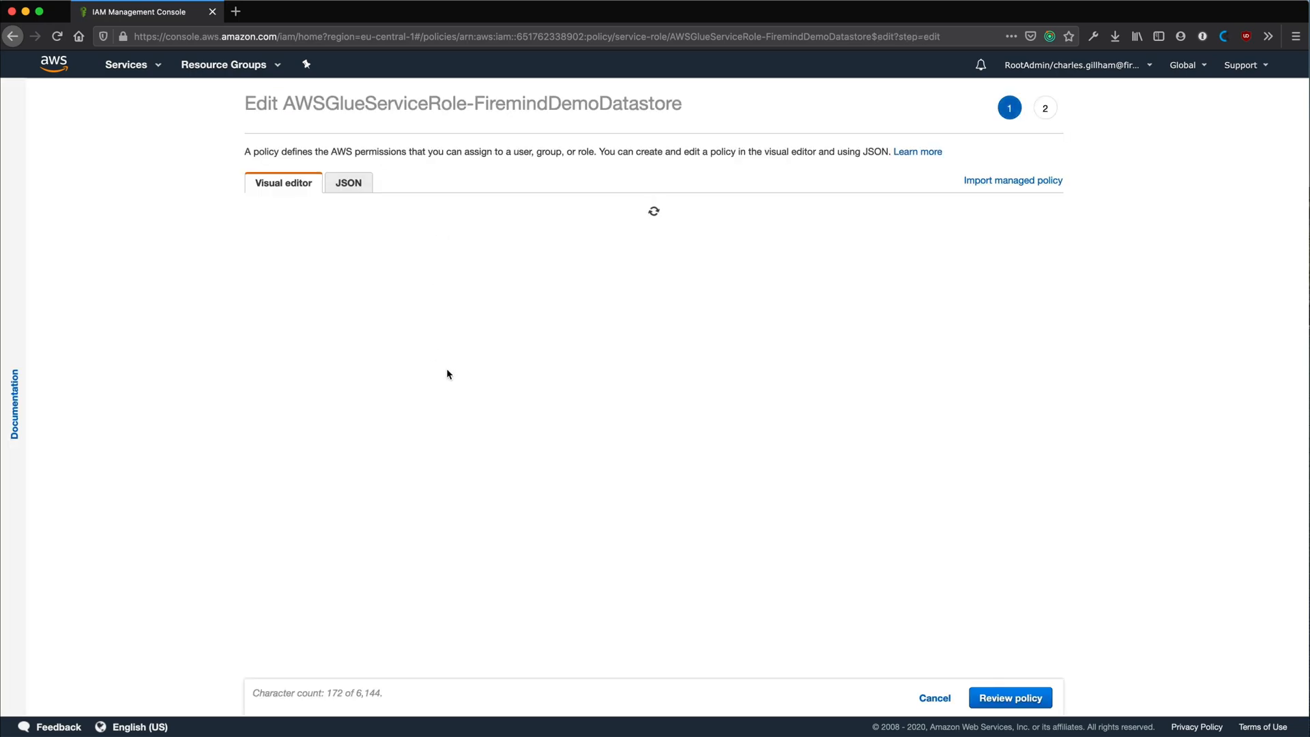
{"action": "left_click", "coordinate": [348, 182]}
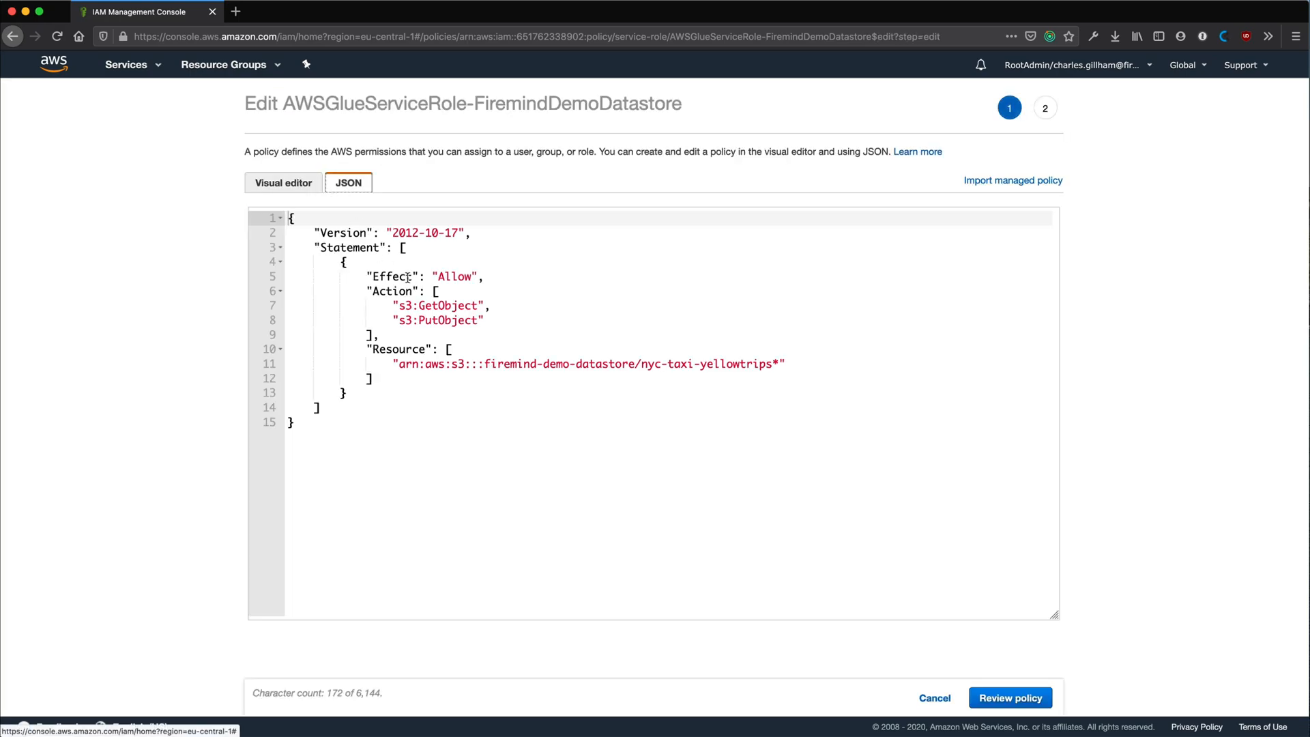
{"action": "type", "text": "\","}
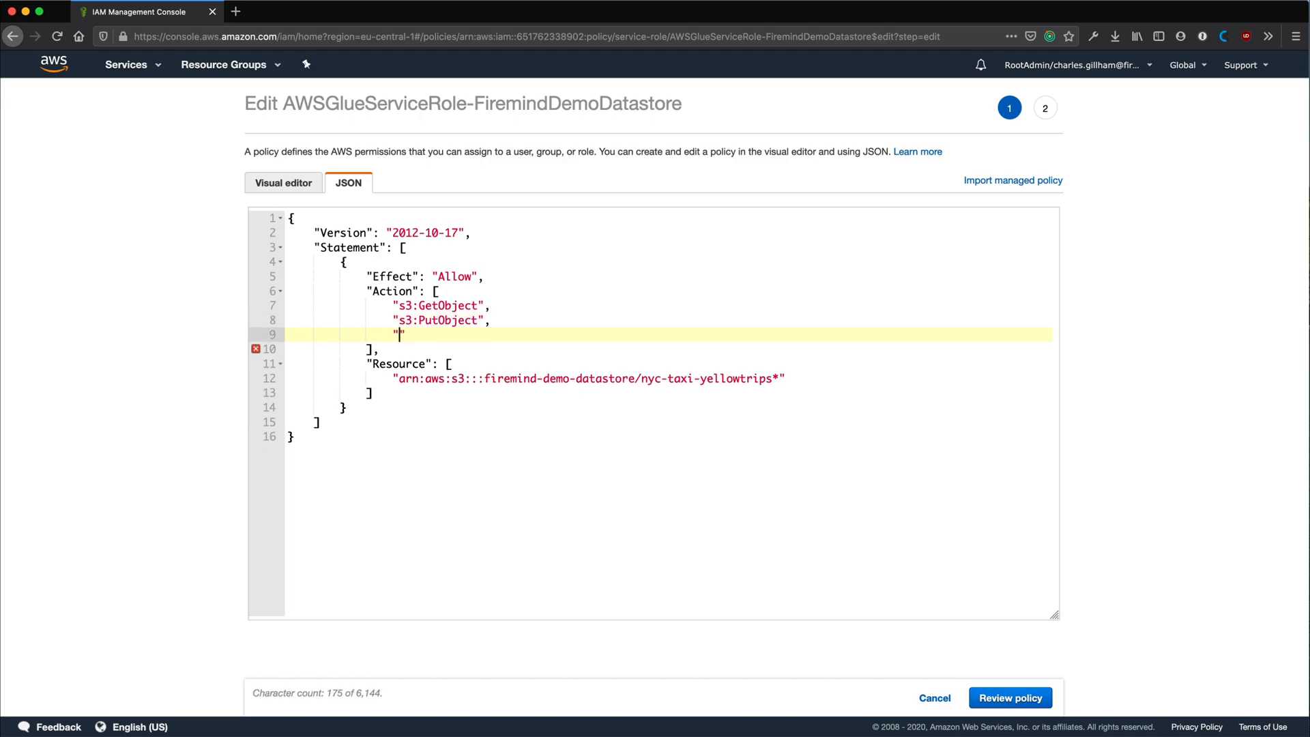
{"action": "type", "text": "s3:Delete"}
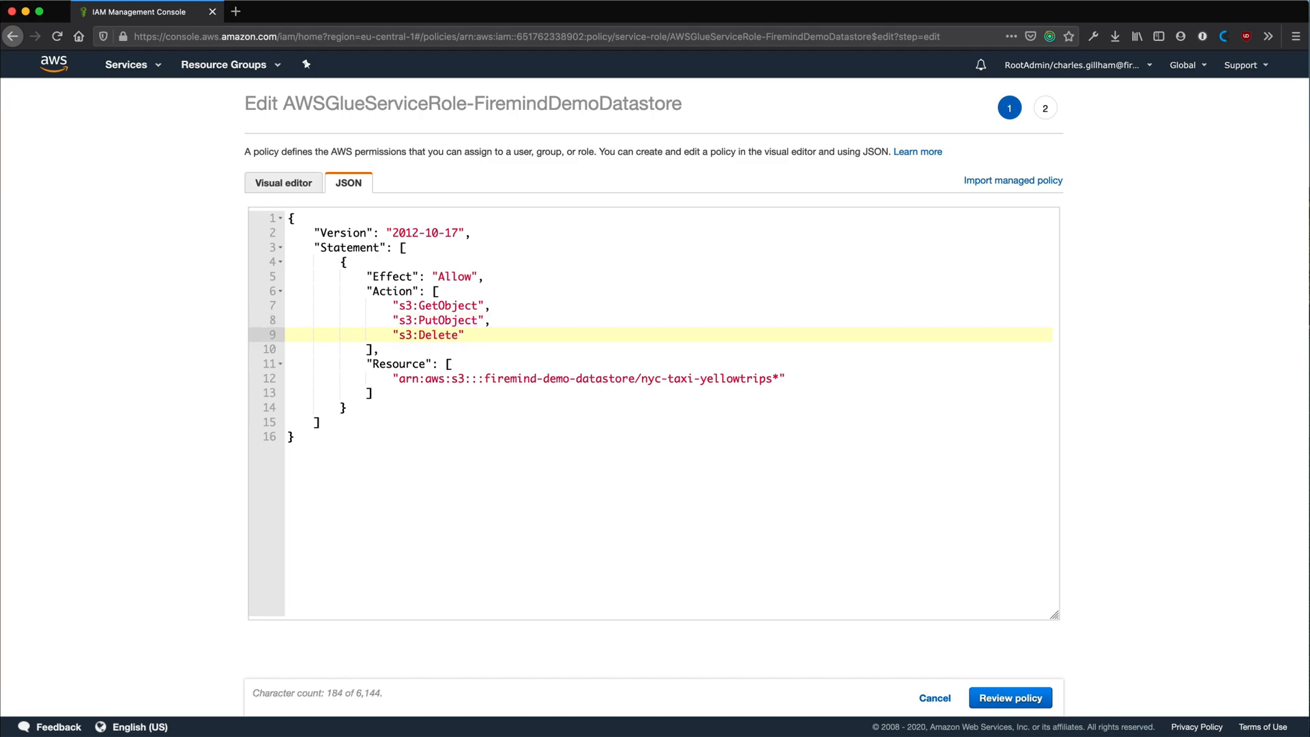
{"action": "type", "text": "Object"}
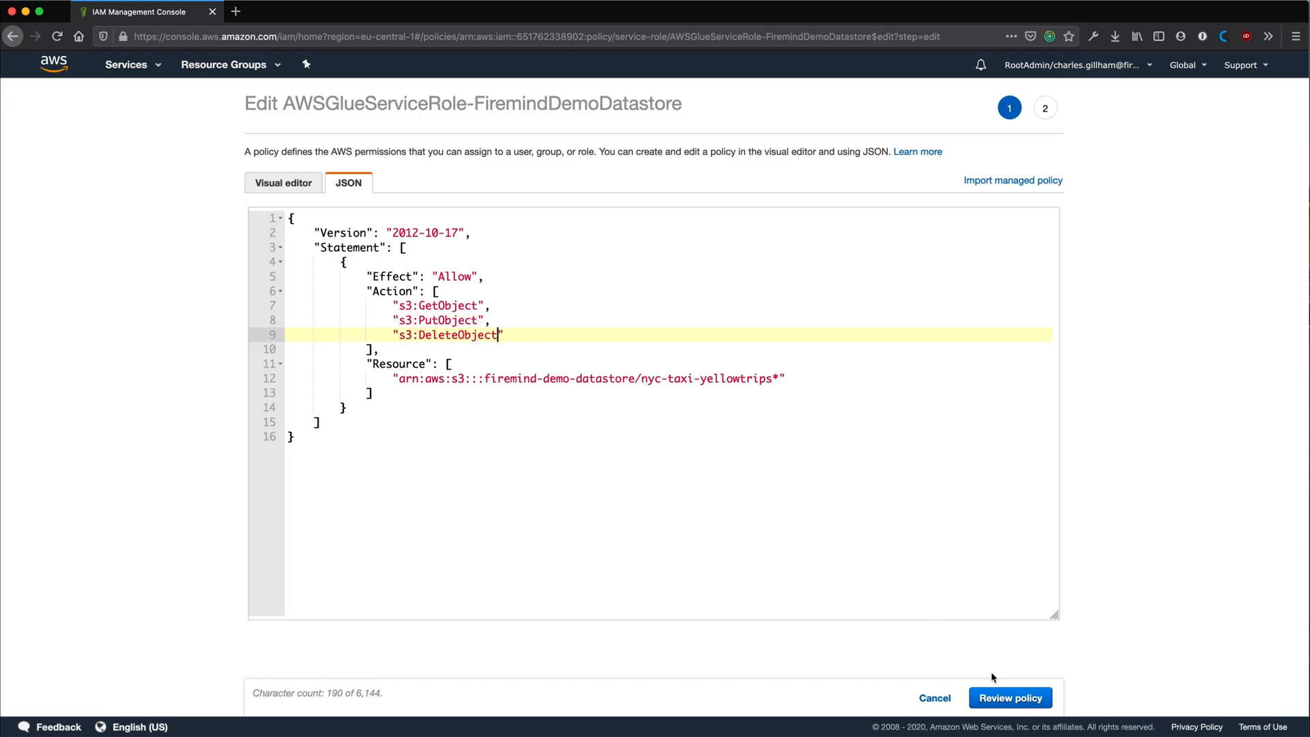
{"action": "left_click", "coordinate": [1010, 697]}
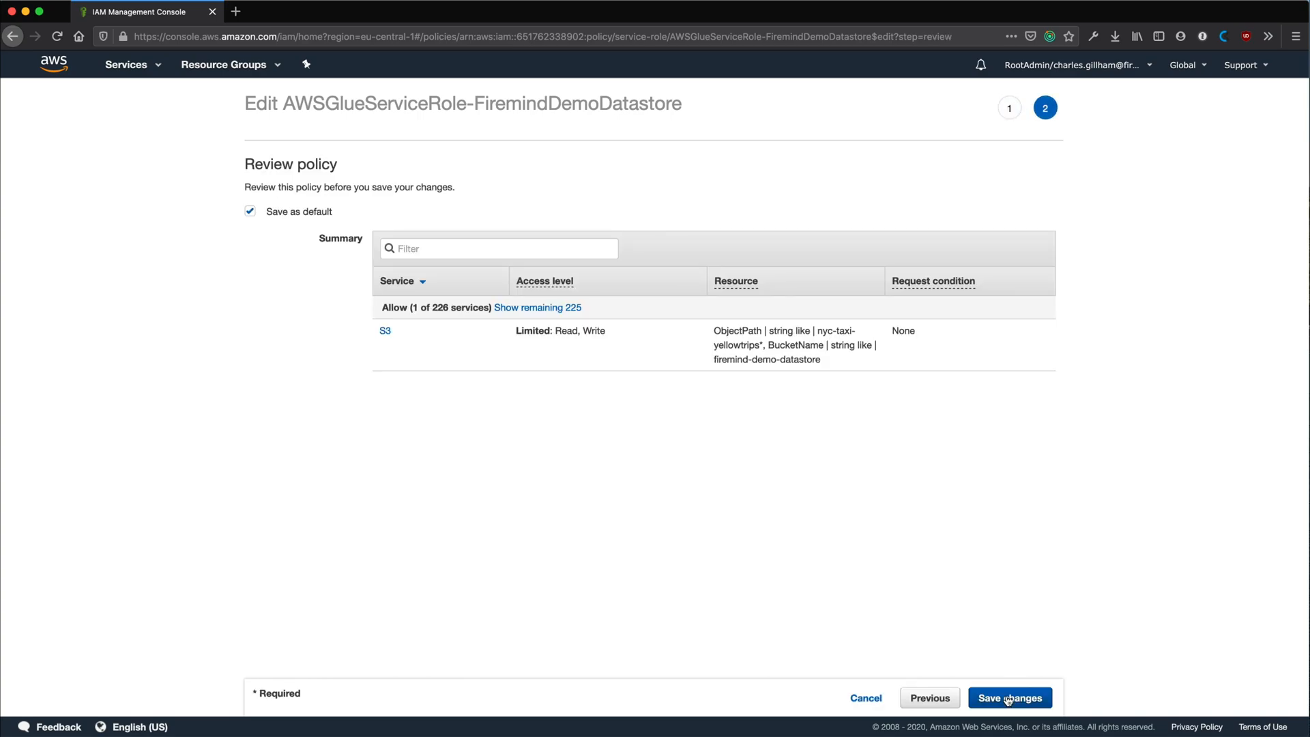
{"action": "left_click", "coordinate": [1009, 698]}
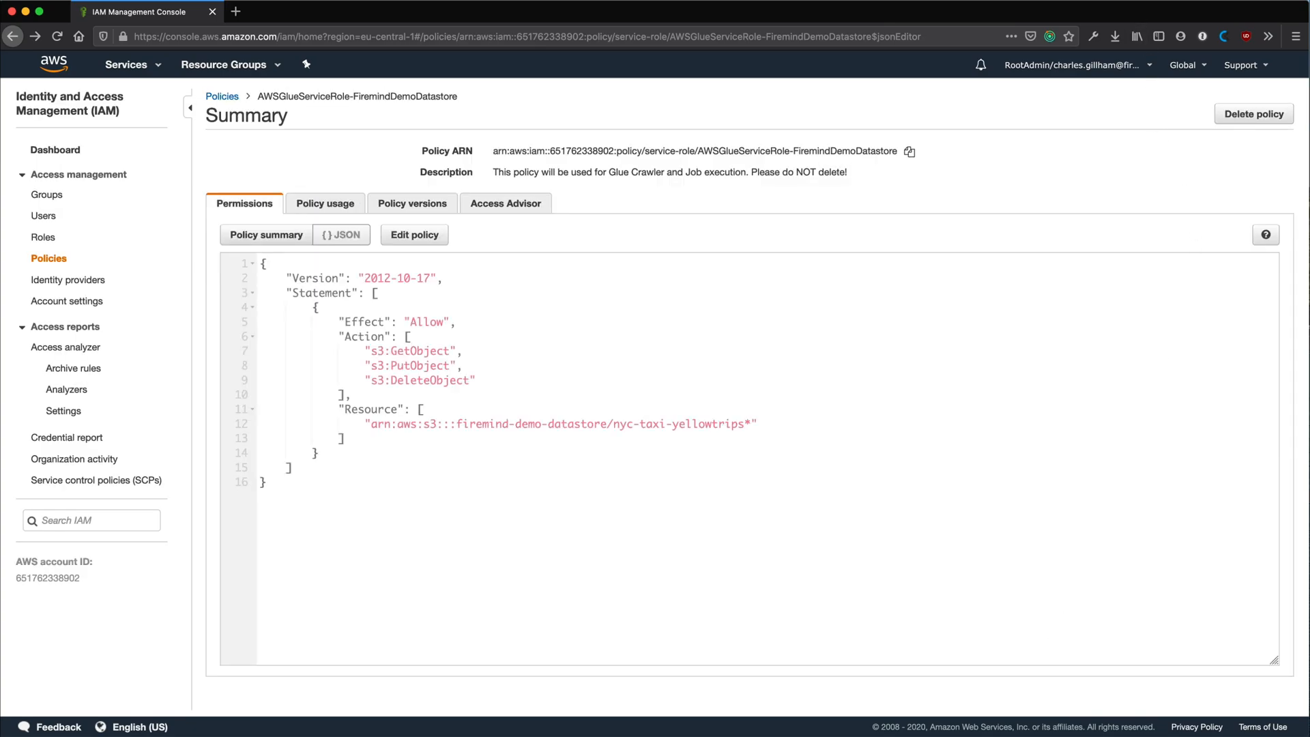
{"action": "left_click", "coordinate": [53, 64]}
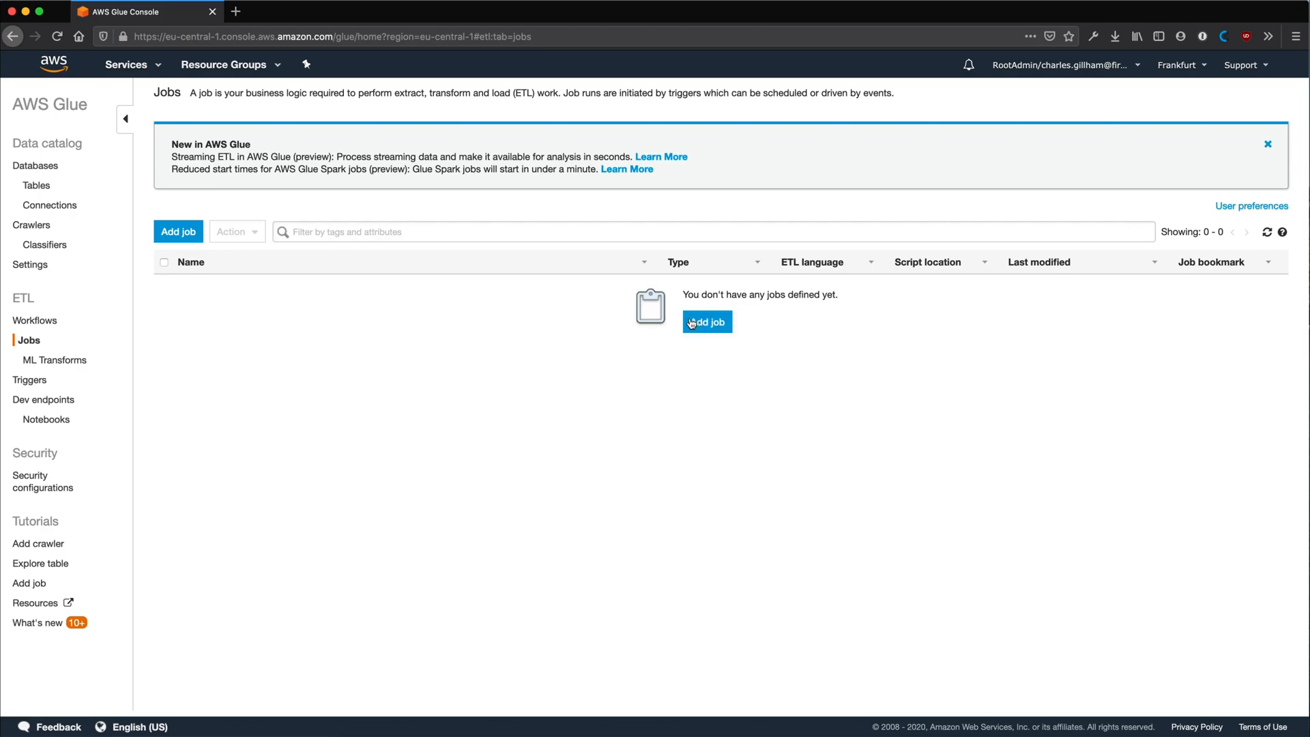
- Add a Glue job csv-to-parquet assigned the AWSGlueServiceRole-FiremindDemoDatastore IAM role
{"action": "left_click", "coordinate": [706, 322]}
{"action": "type", "text": "csv-to-pa"}
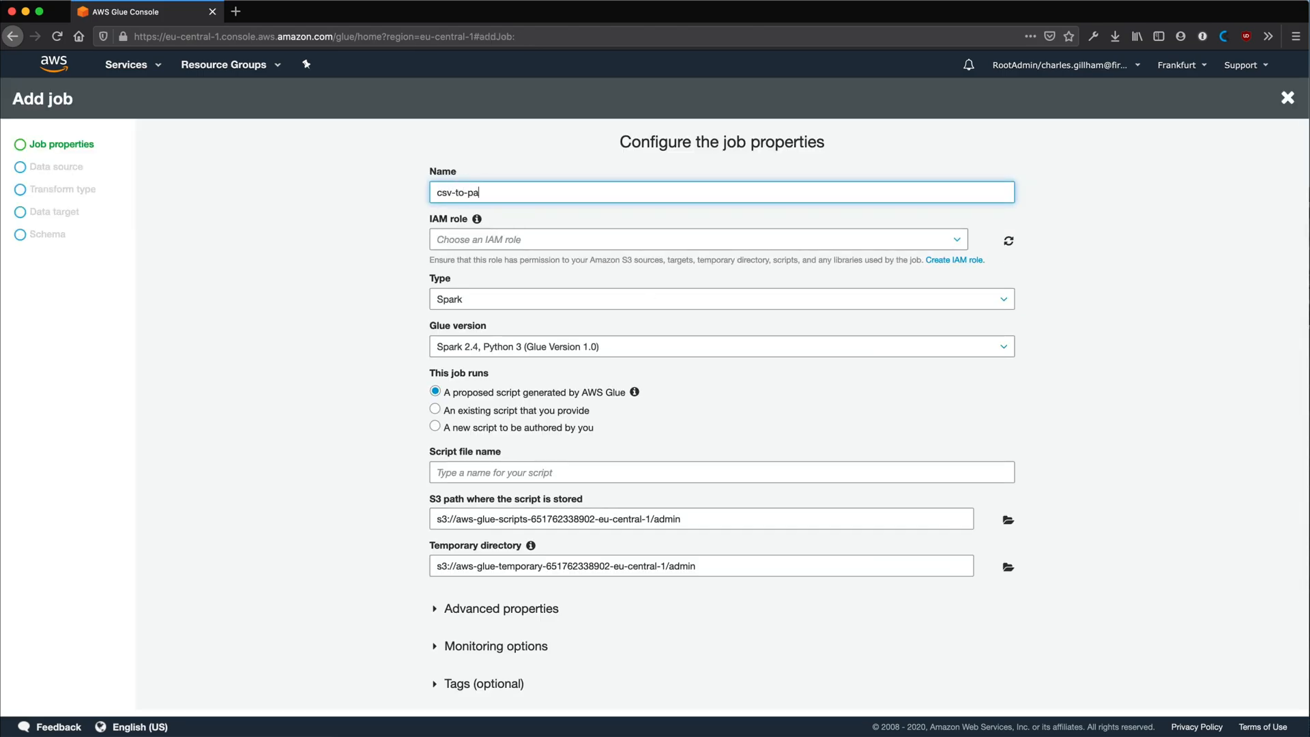
{"action": "left_click", "coordinate": [720, 238]}
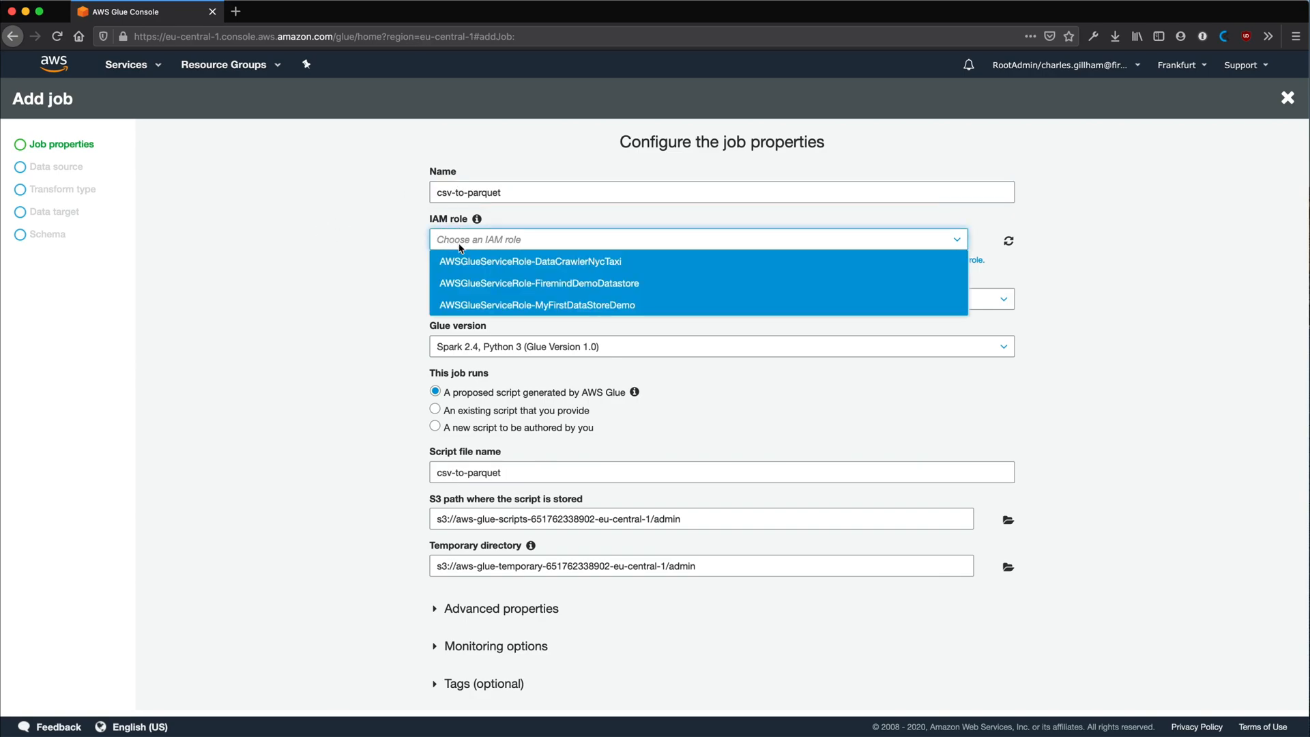
{"action": "left_click", "coordinate": [537, 283]}
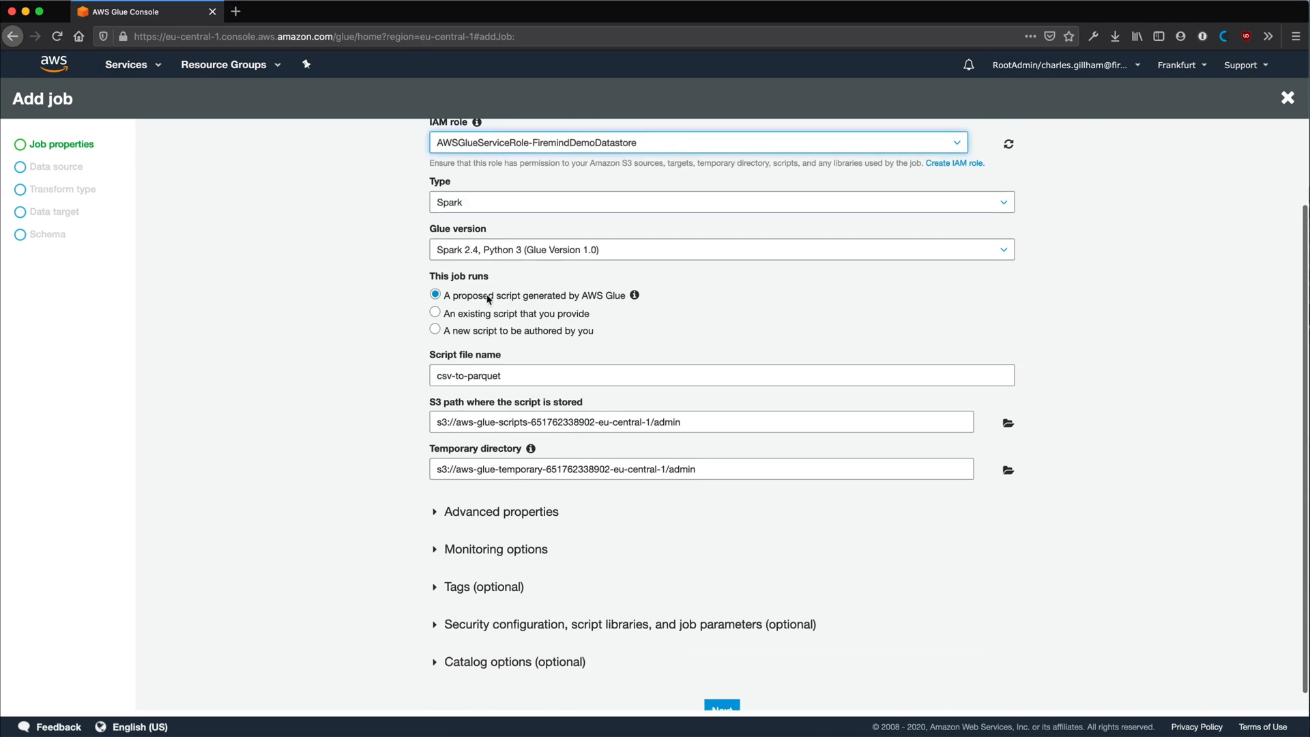
{"action": "scroll", "scroll_direction": "down", "scroll_amount": 3}
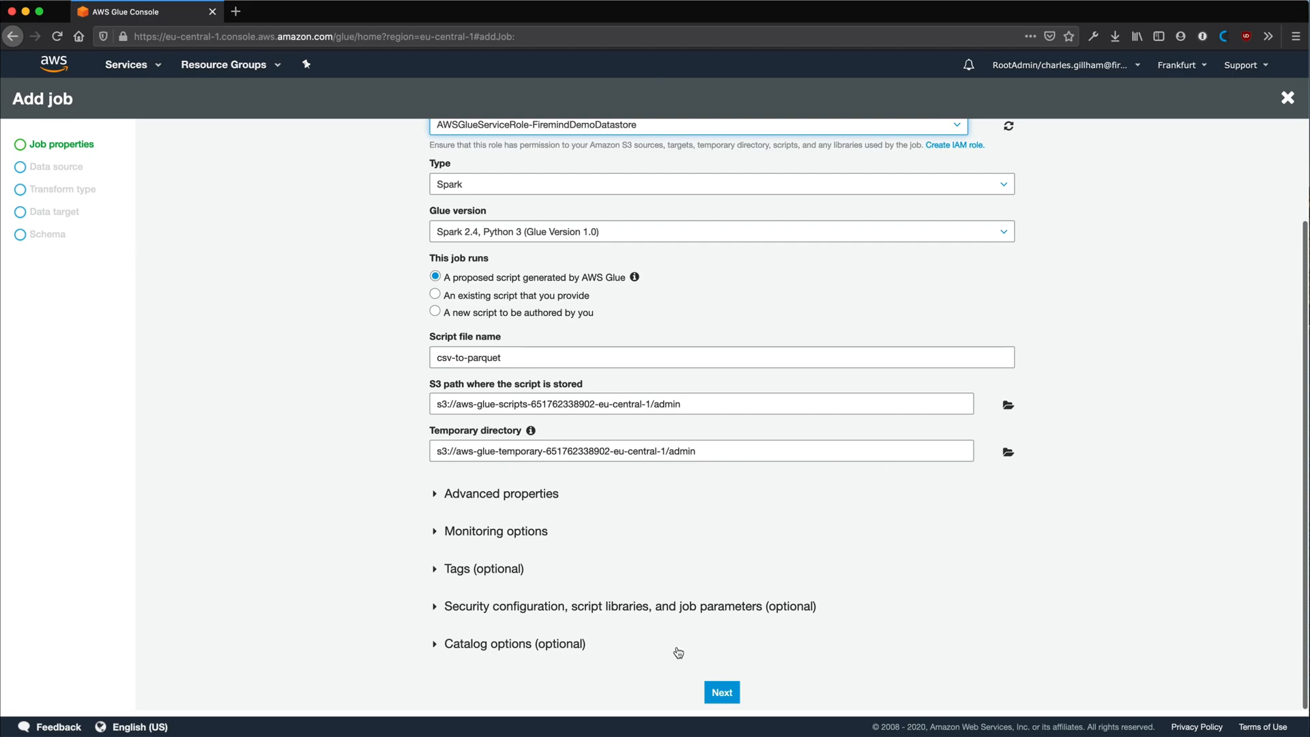
- Use nyc_taxi_yellowtrips as the source, keep the transform, and target new tables for output
{"action": "left_click", "coordinate": [720, 692]}
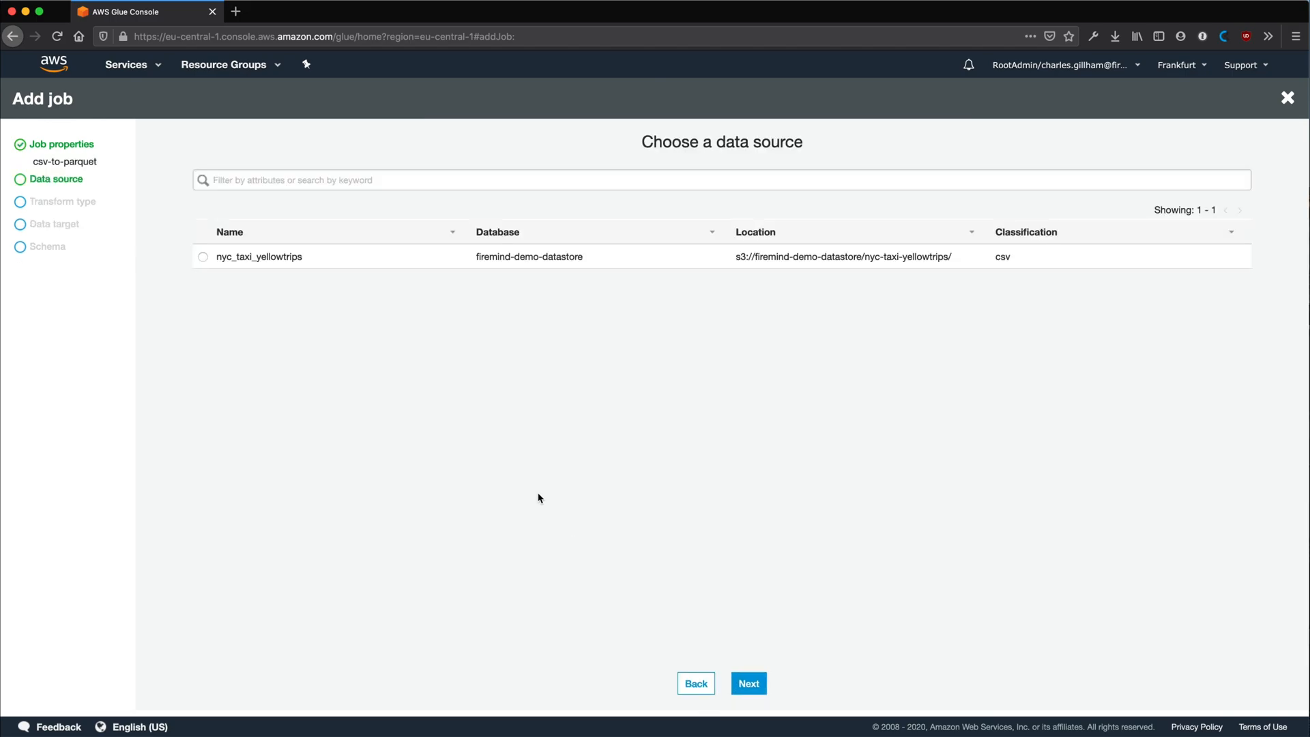
{"action": "left_click", "coordinate": [202, 257]}
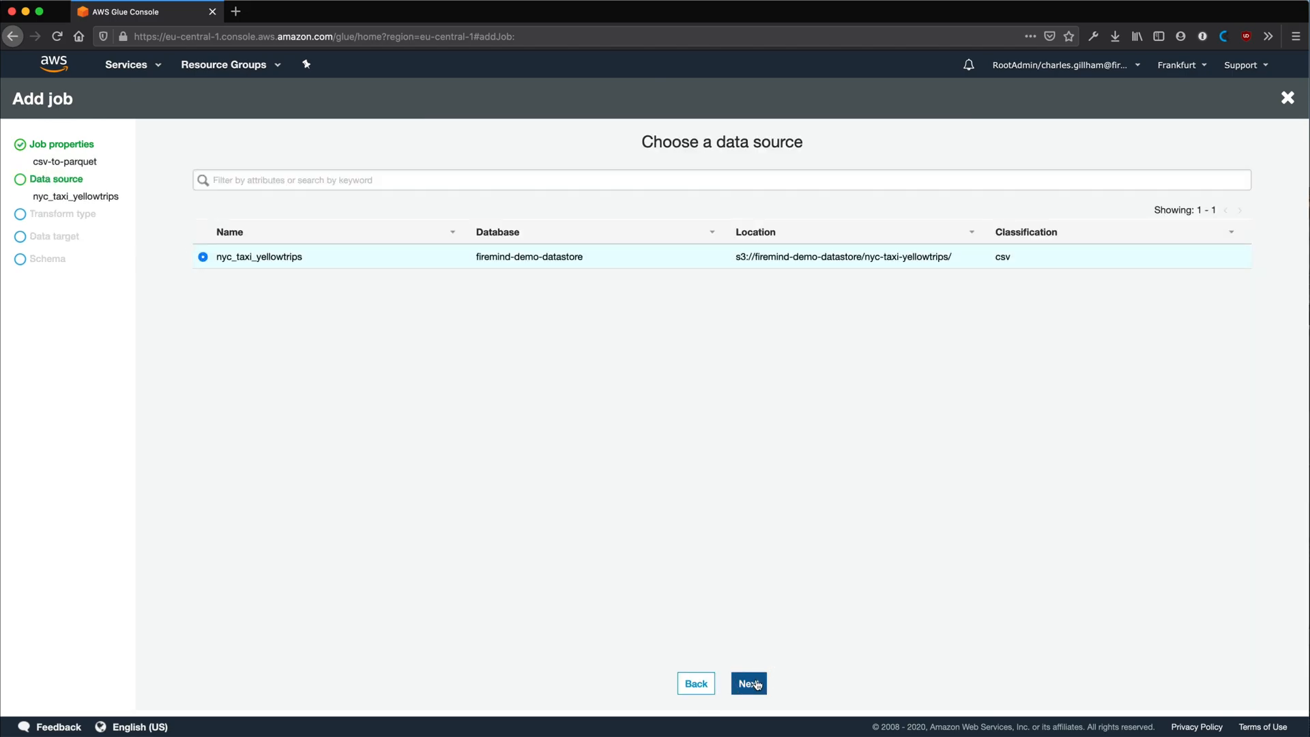
{"action": "left_click", "coordinate": [746, 683]}
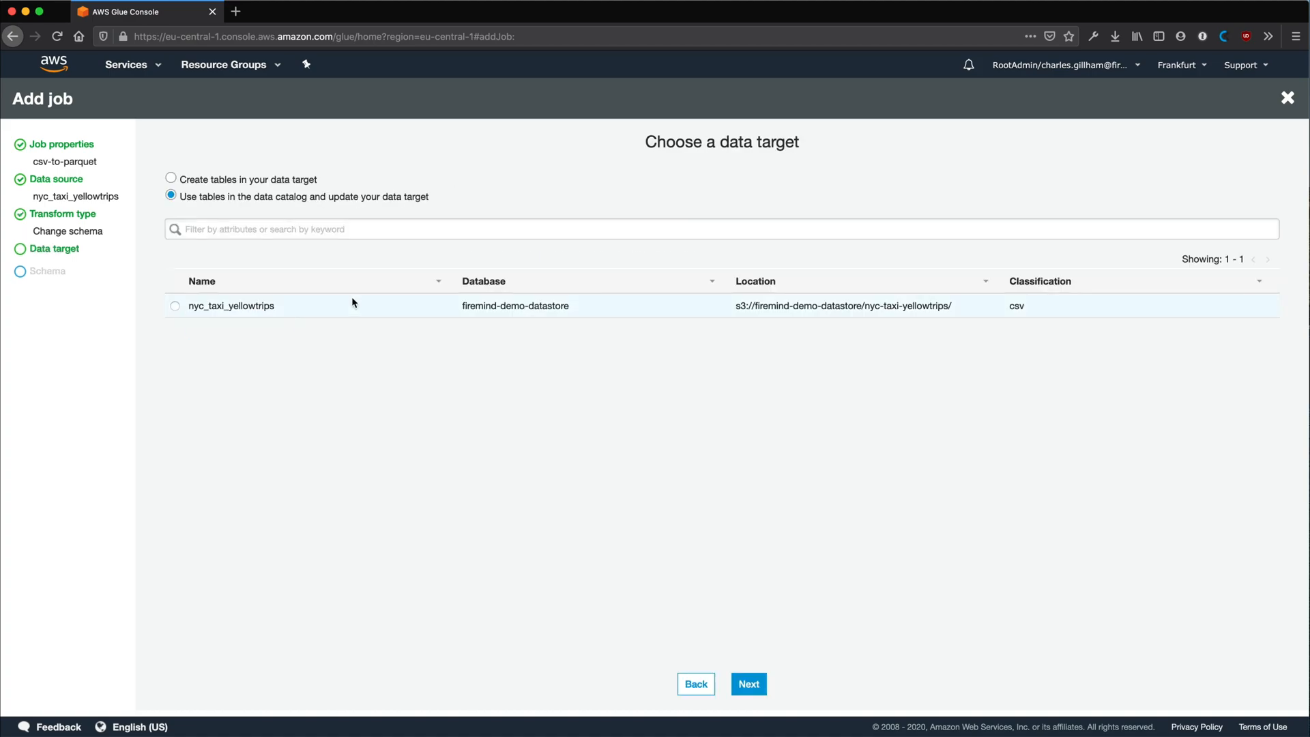
{"action": "left_click", "coordinate": [175, 305]}
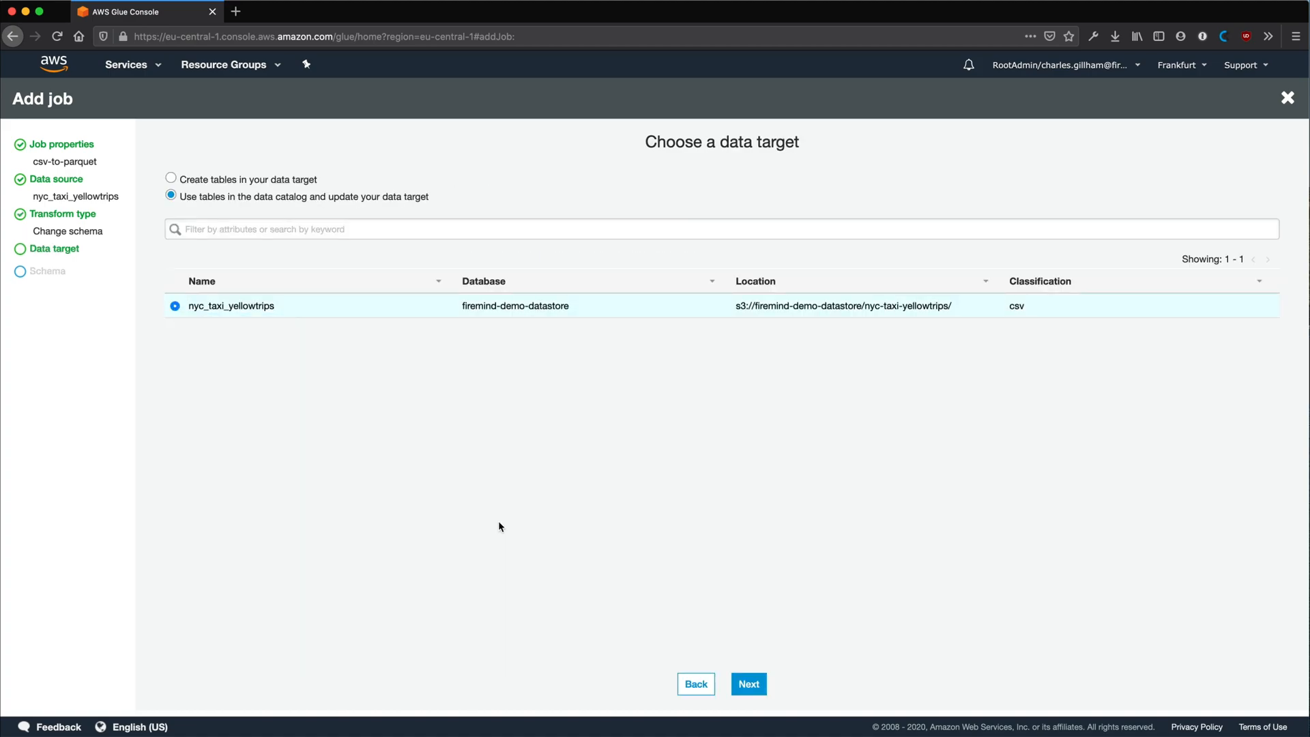
{"action": "left_click", "coordinate": [172, 177]}
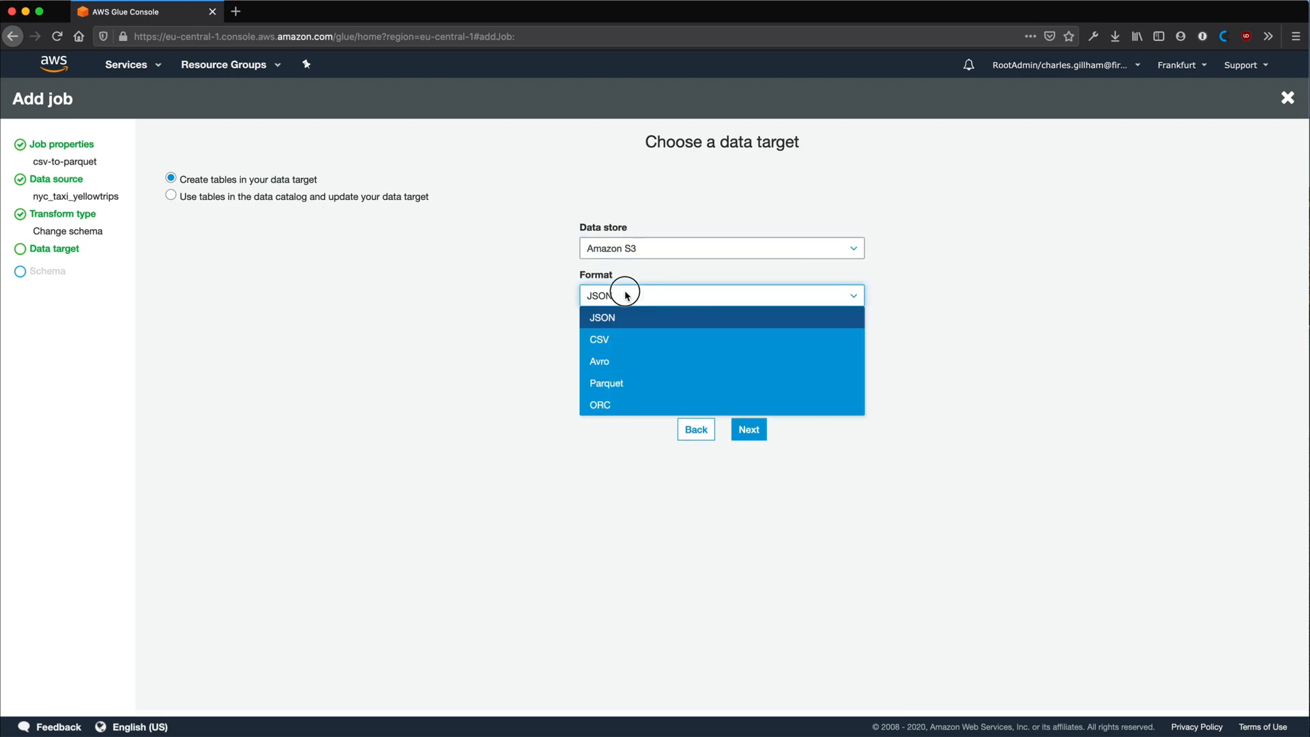
- Set Parquet format at S3 path firemind-demo-datastore/nyc-taxi-yellowtrips/parquet
{"action": "left_click", "coordinate": [606, 383]}
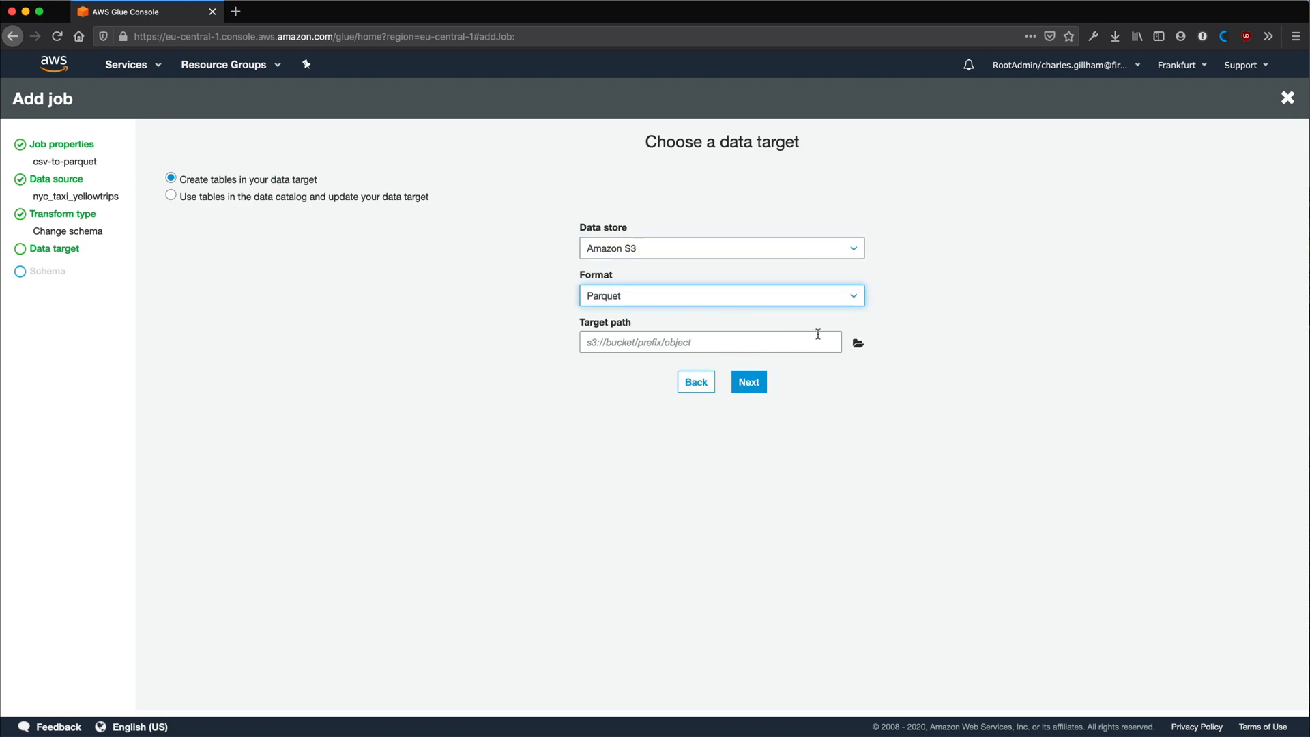
{"action": "left_click", "coordinate": [857, 343]}
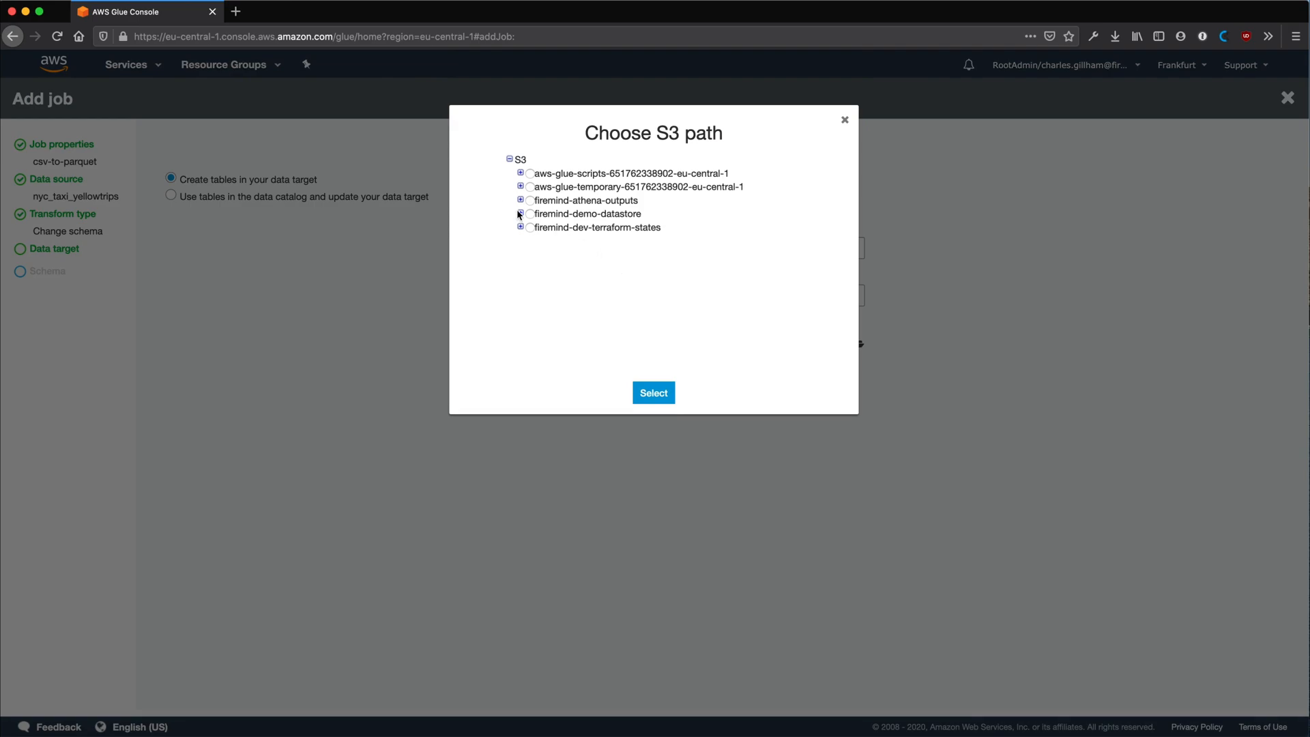
{"action": "left_click", "coordinate": [520, 215]}
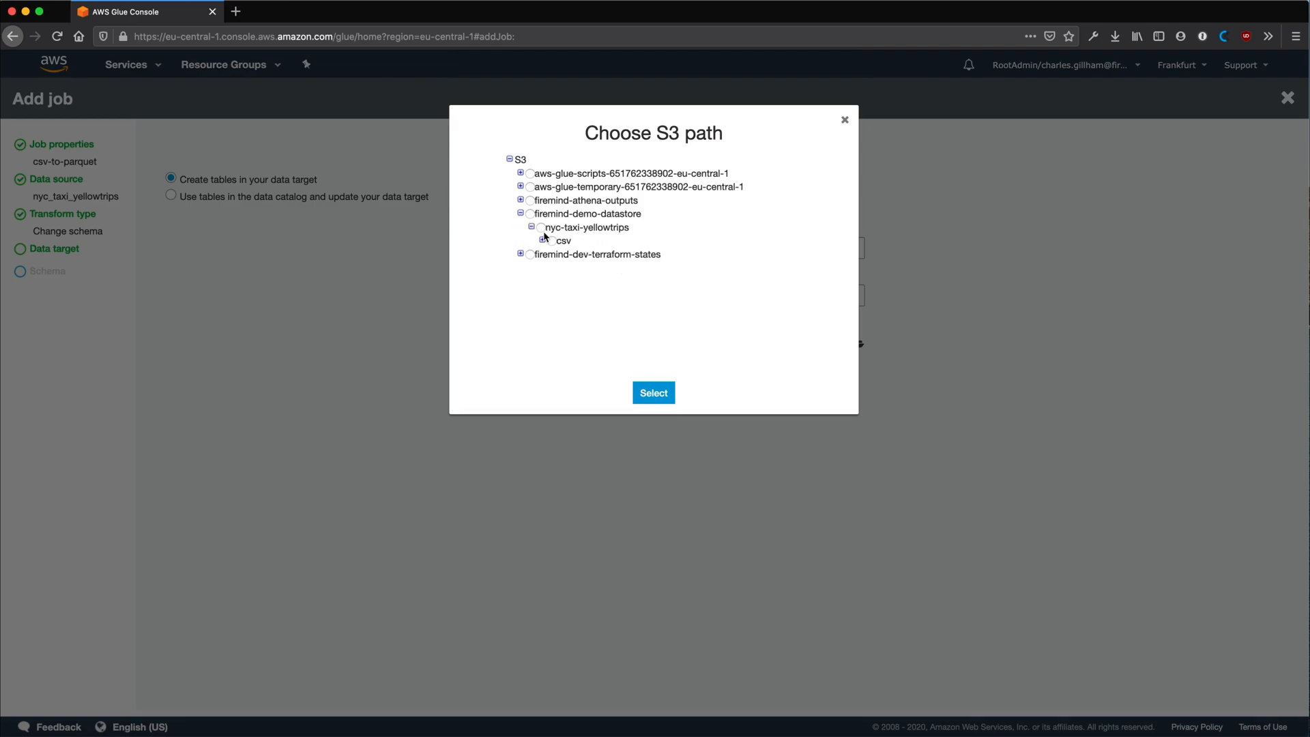
{"action": "left_click", "coordinate": [654, 393]}
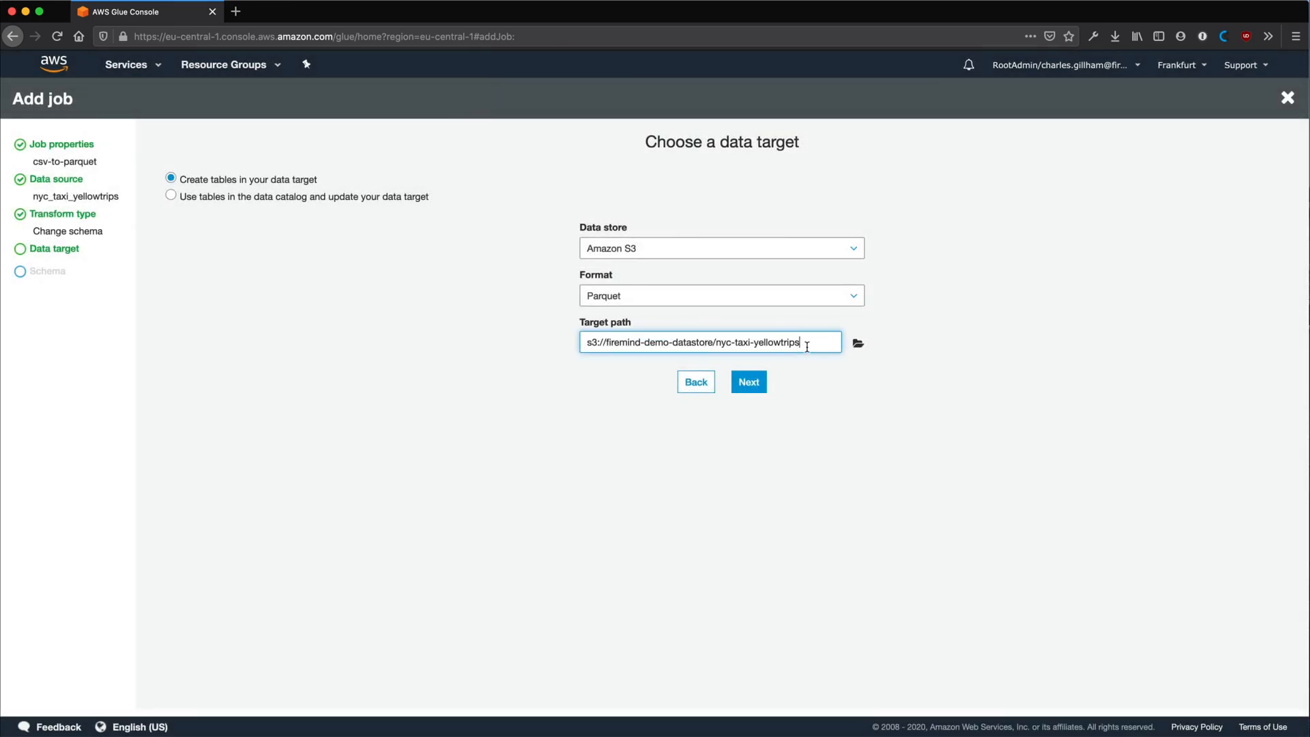
{"action": "type", "text": "/parquet"}
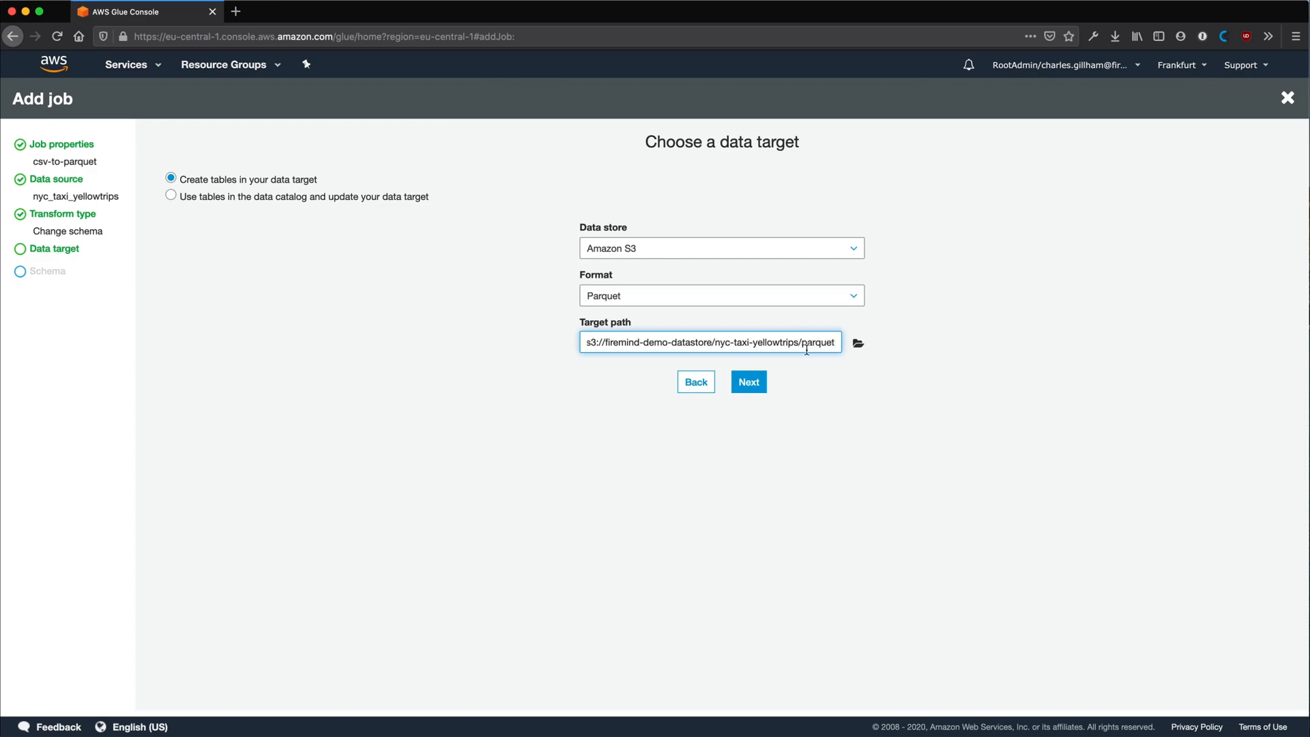
- Accept the default column mappings, save csv-to-parquet with its script and launch a job run
{"action": "left_click", "coordinate": [749, 381]}
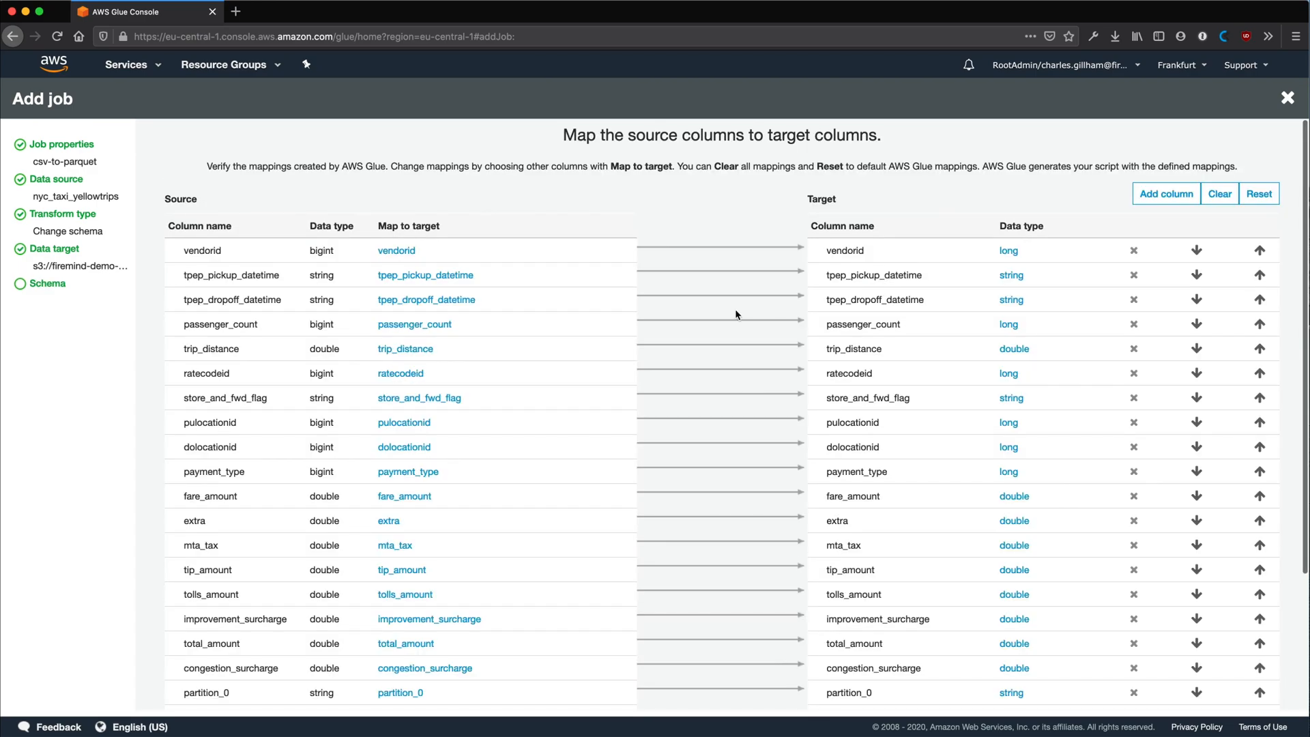
{"action": "scroll", "scroll_direction": "down", "scroll_amount": 3}
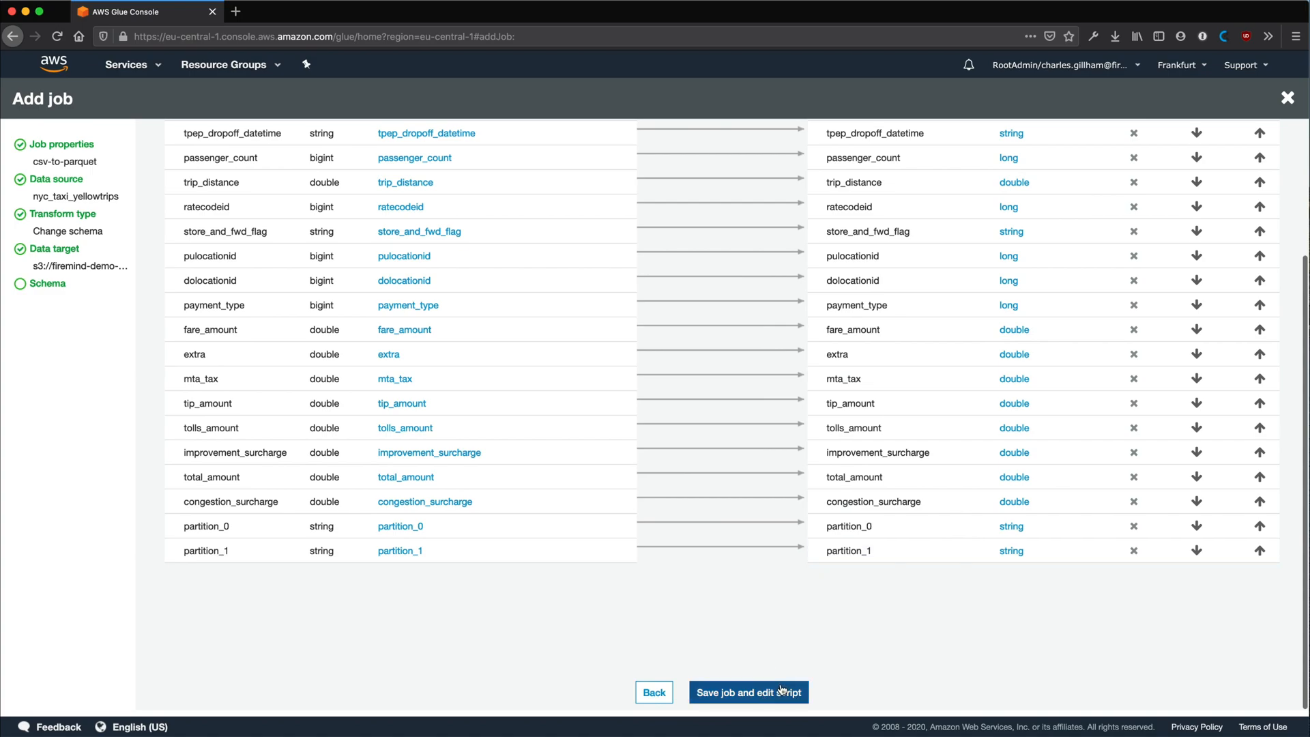
{"action": "left_click", "coordinate": [748, 692]}
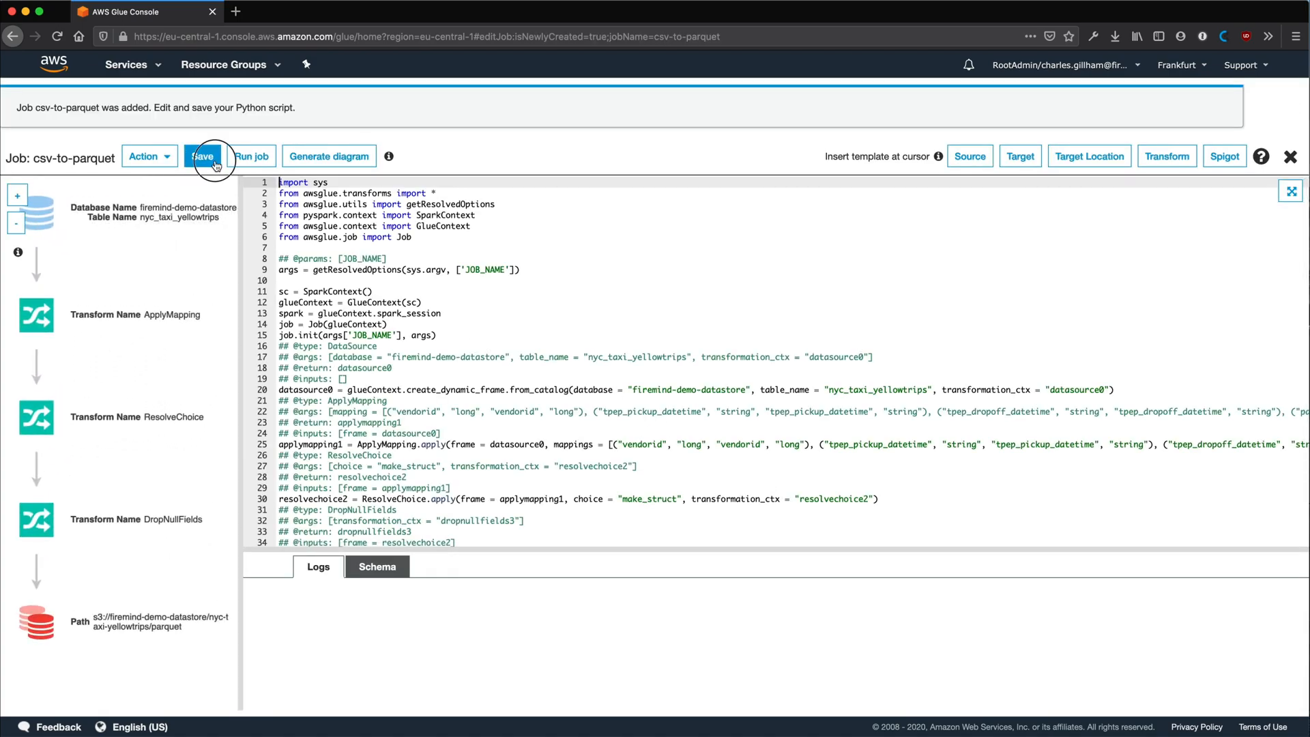
{"action": "left_click", "coordinate": [251, 155]}
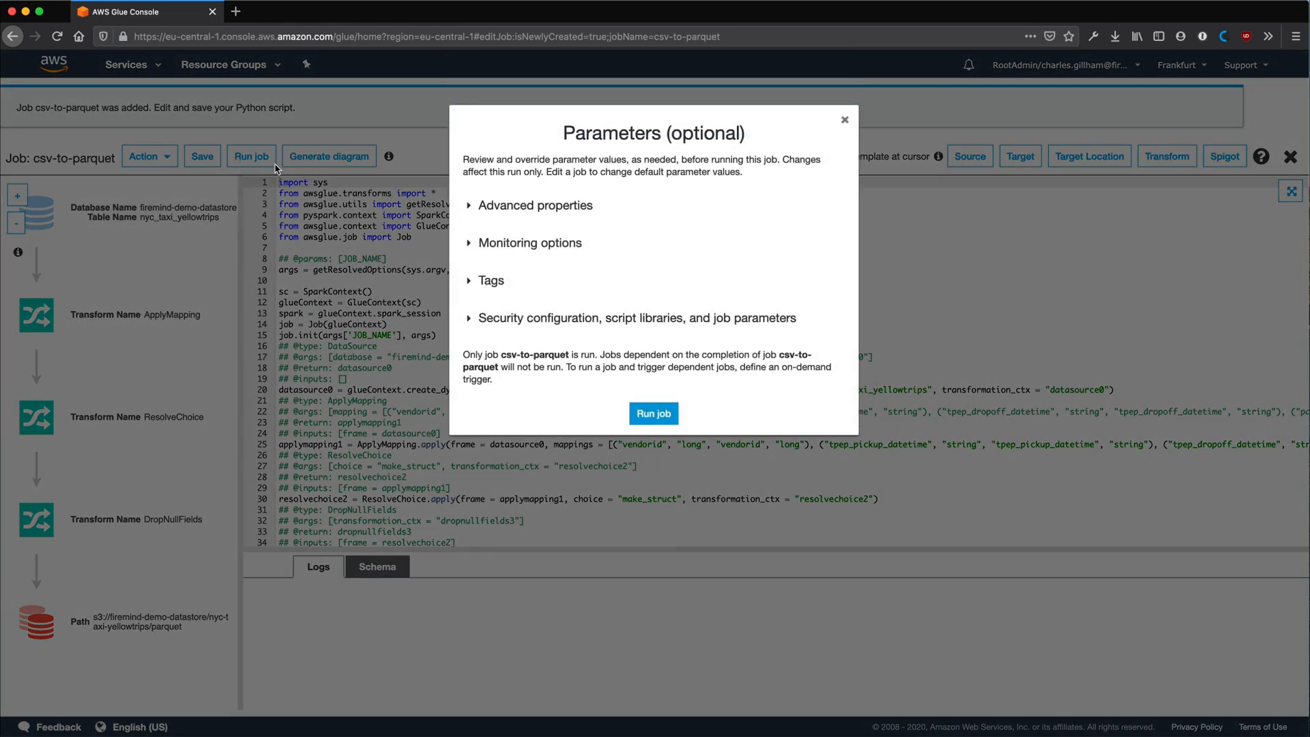
{"action": "left_click", "coordinate": [654, 413]}
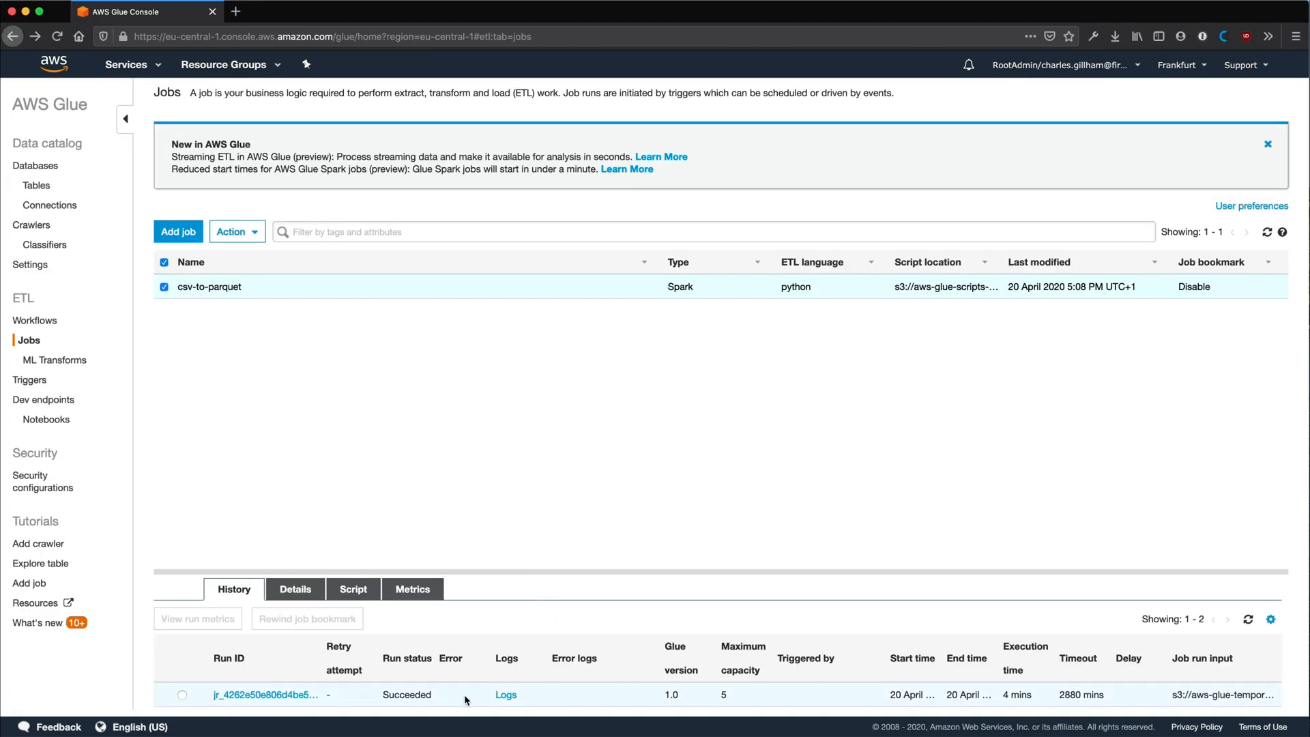
{"action": "mouse_move", "coordinate": [49, 232]}
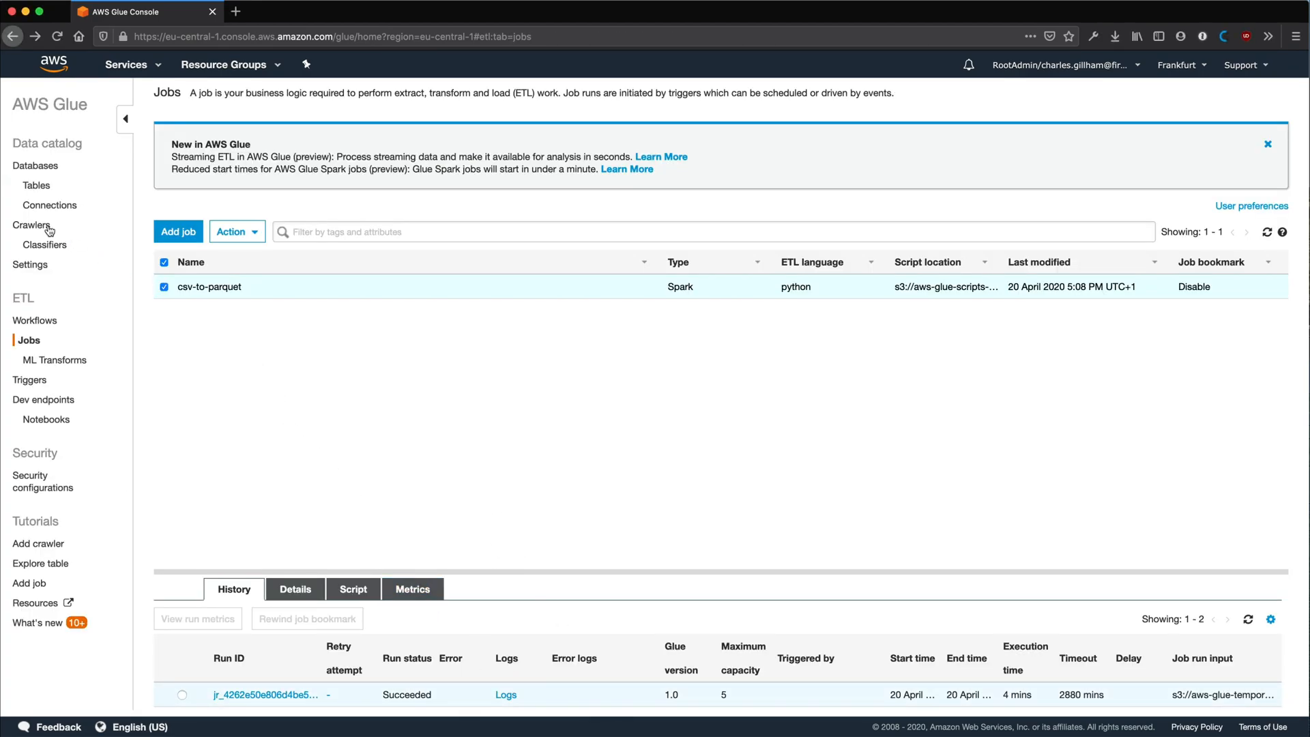
- Run the firemind-demo-datastore crawler again and check the catalog Tables list for the parquet table
{"action": "left_click", "coordinate": [32, 224]}
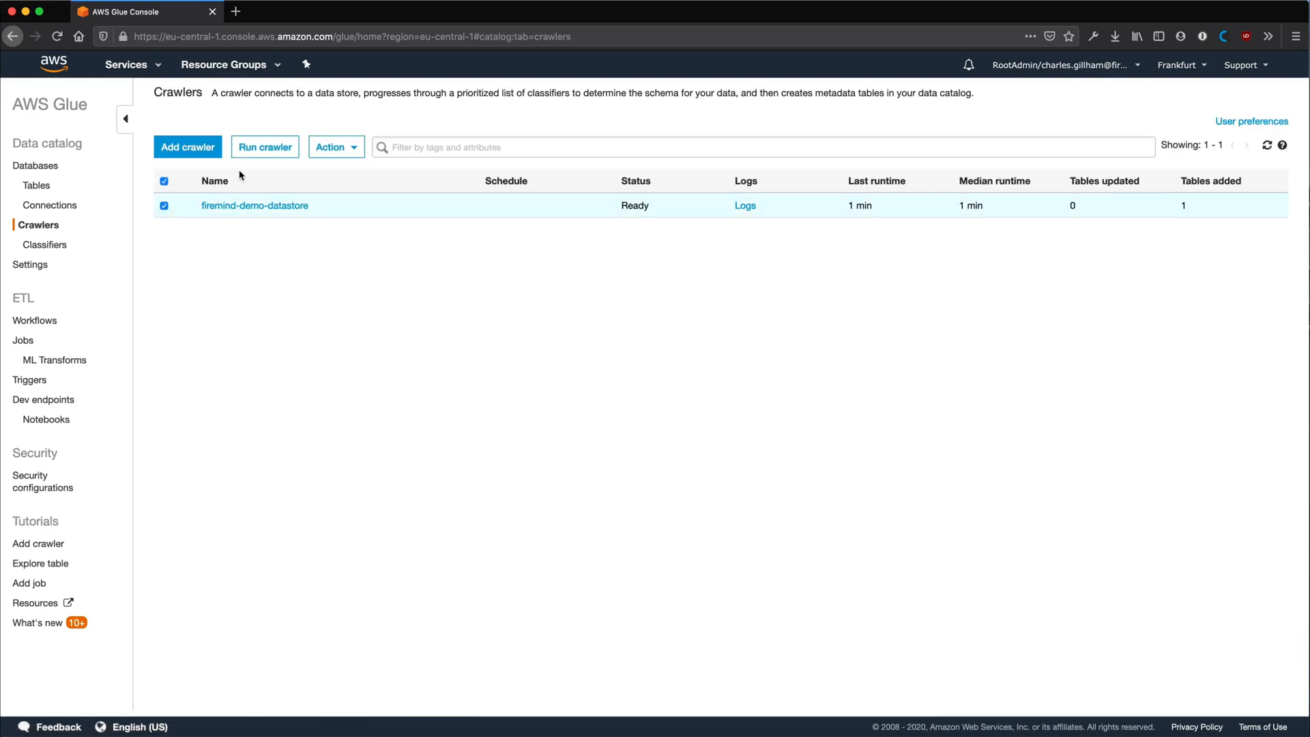
{"action": "left_click", "coordinate": [263, 146]}
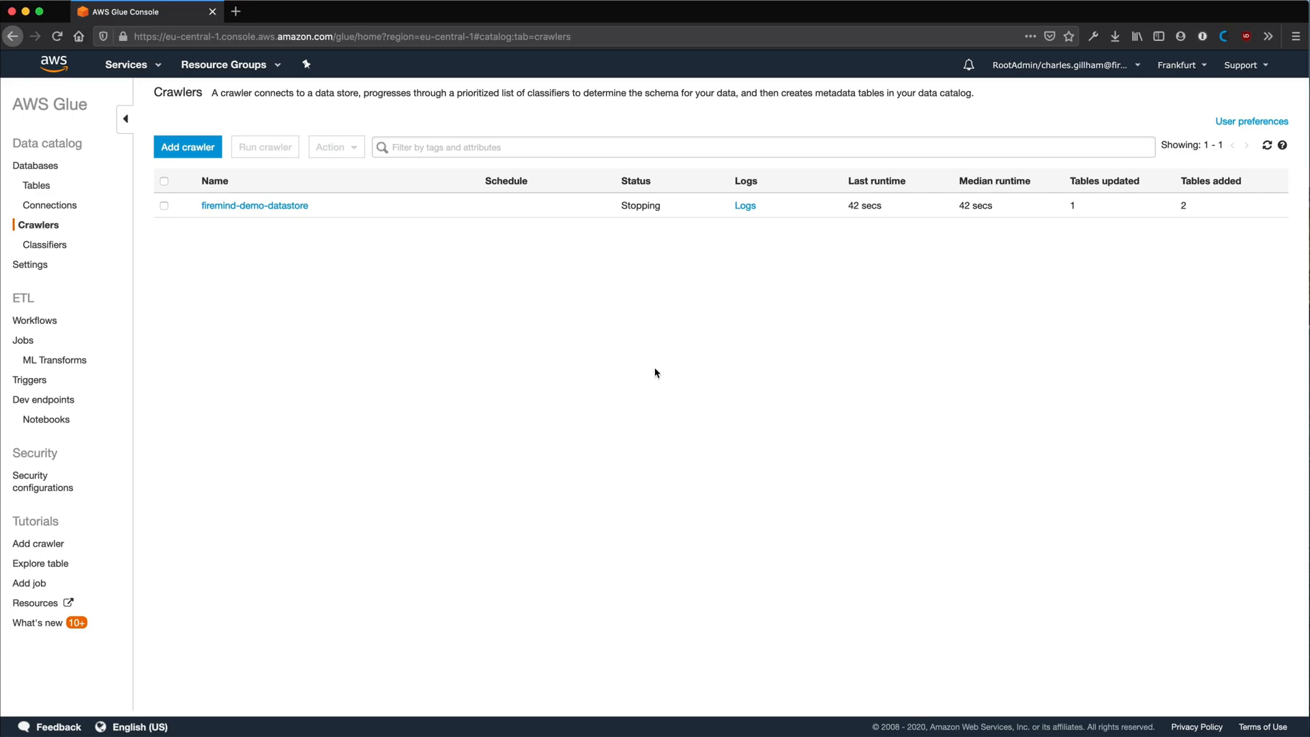
{"action": "mouse_move", "coordinate": [746, 196]}
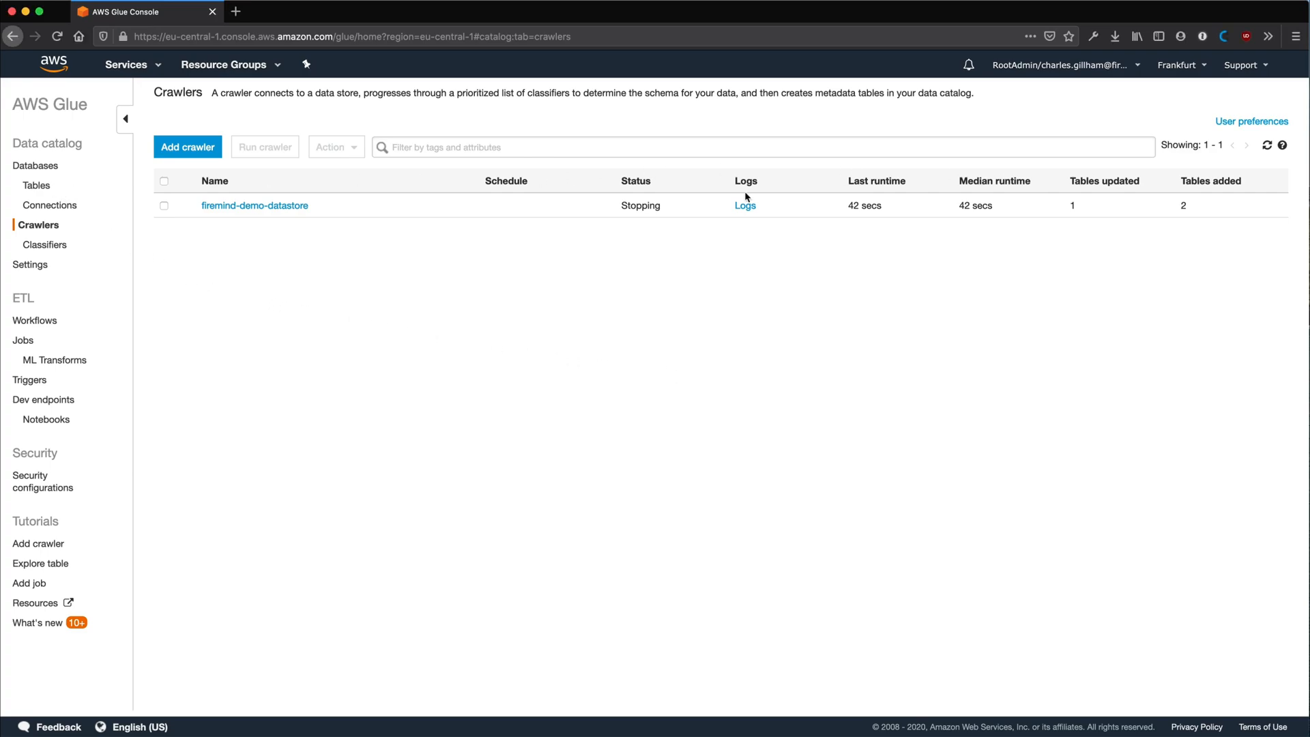
{"action": "left_click", "coordinate": [35, 184]}
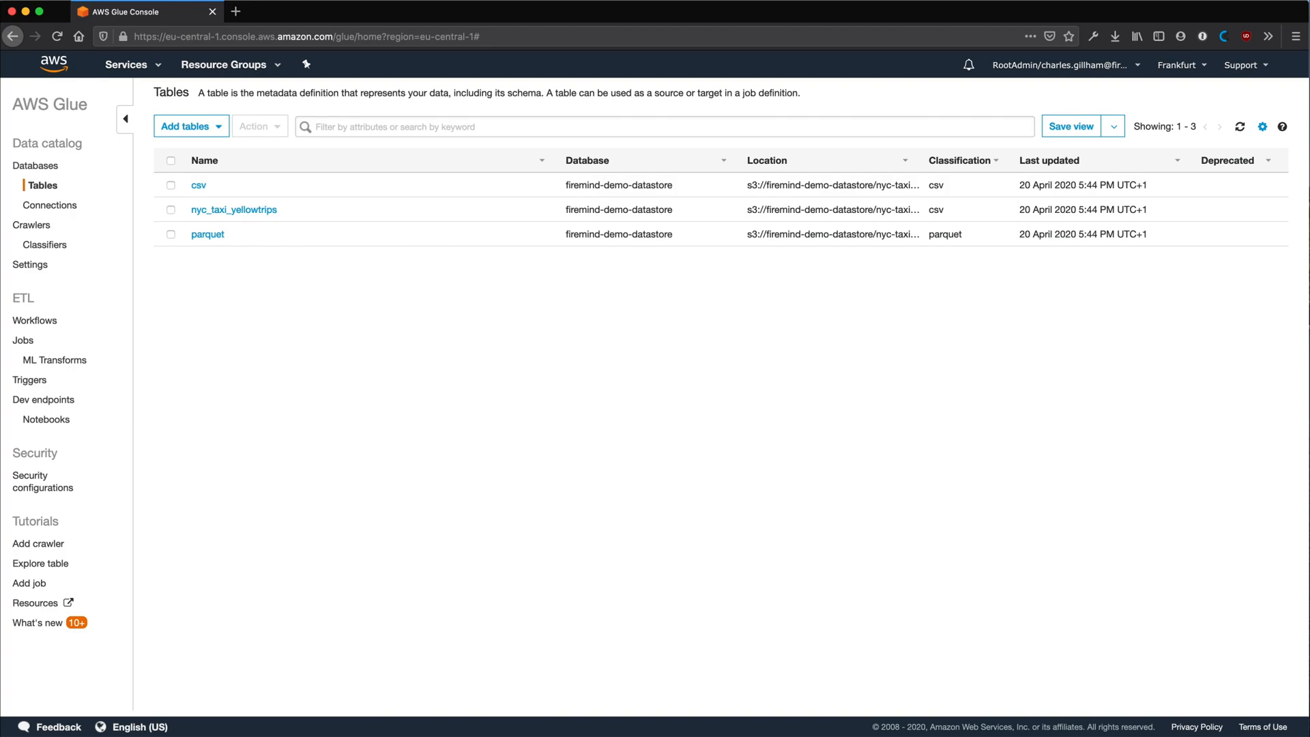
- Go to Athena and preview ten rows of the parquet table with its Preview table query
{"action": "type", "text": "athe"}
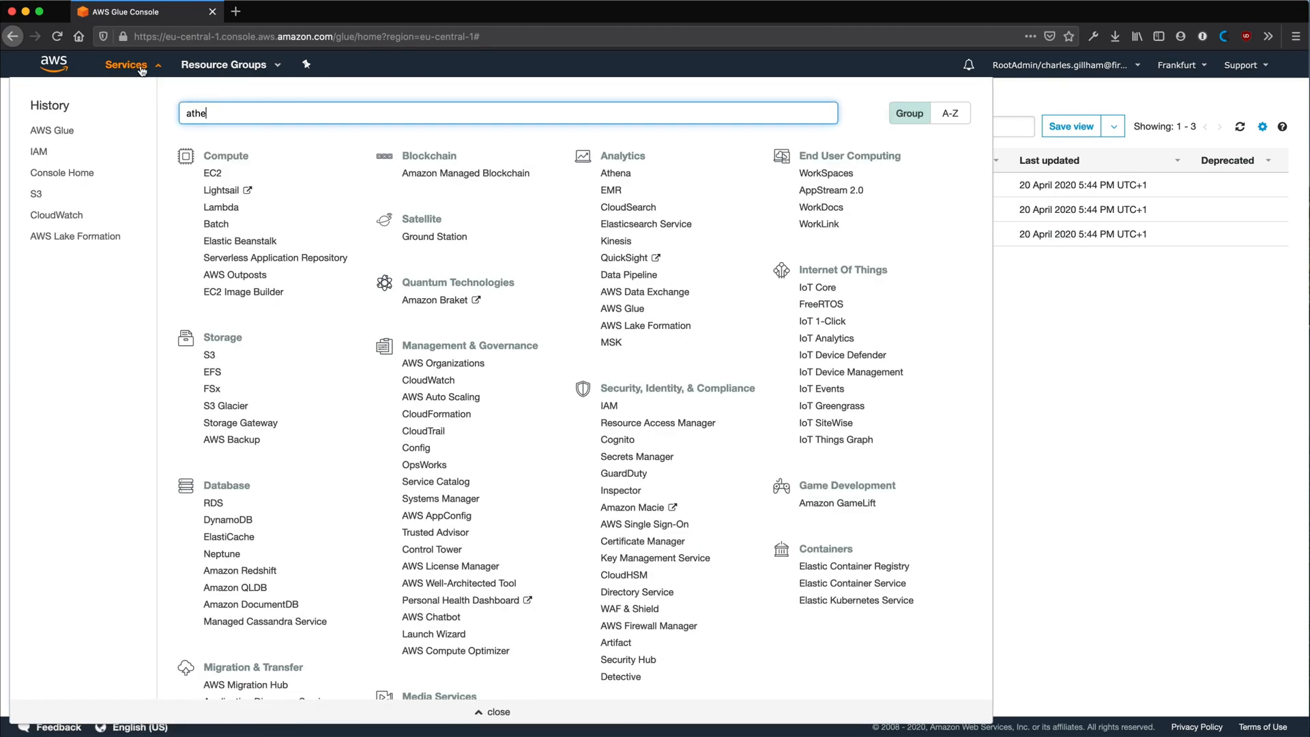
{"action": "left_click", "coordinate": [615, 173]}
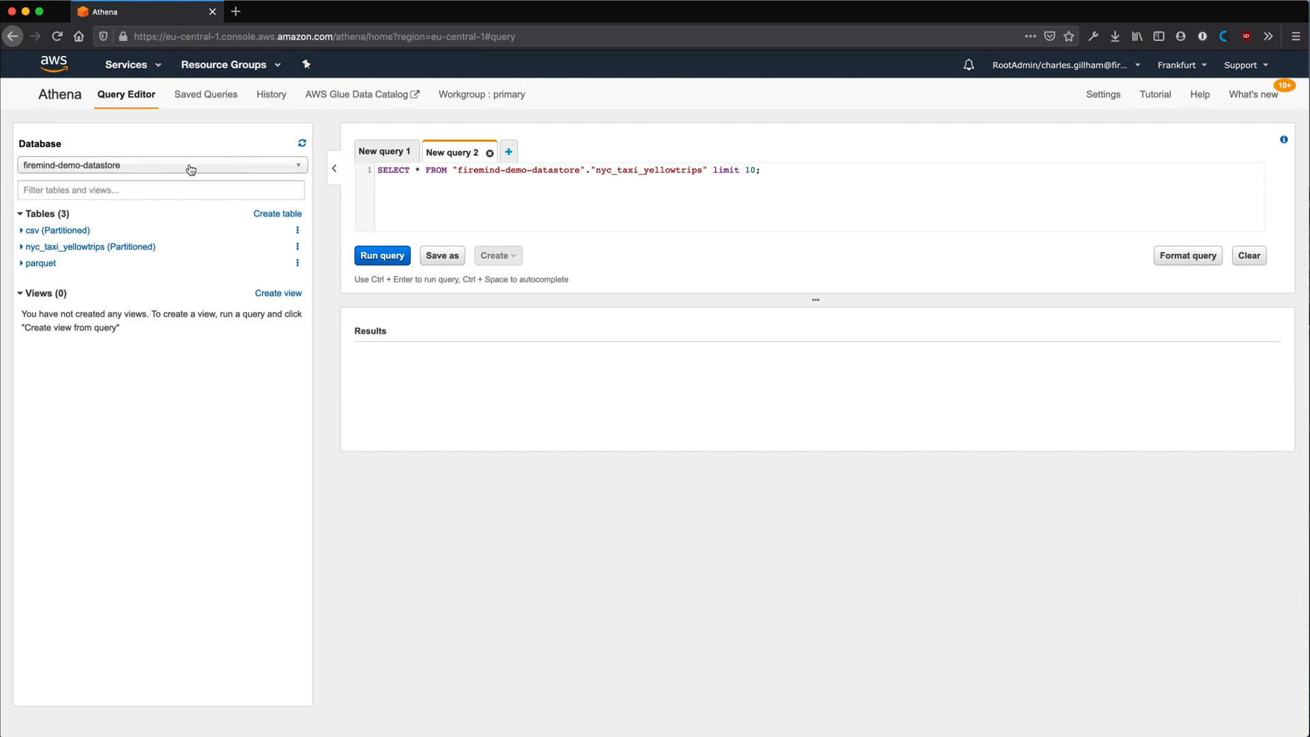
{"action": "mouse_move", "coordinate": [281, 266]}
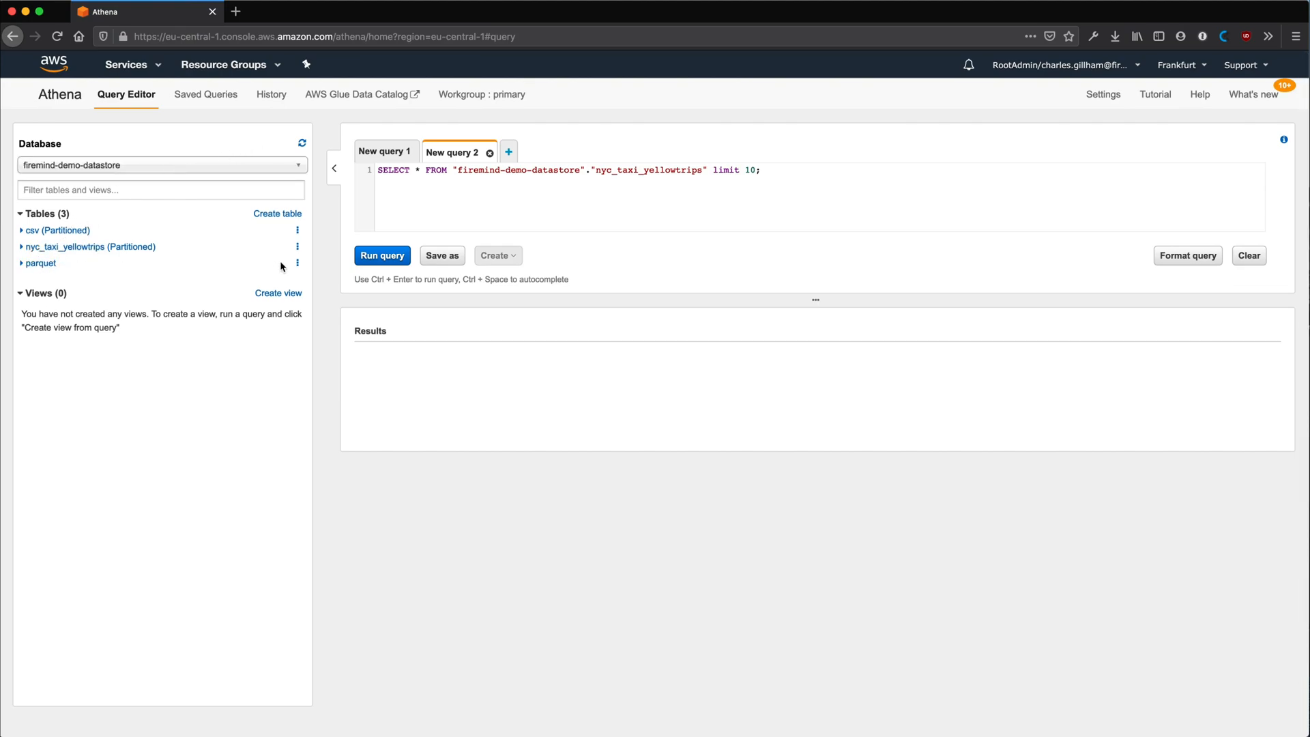
{"action": "left_click", "coordinate": [382, 255]}
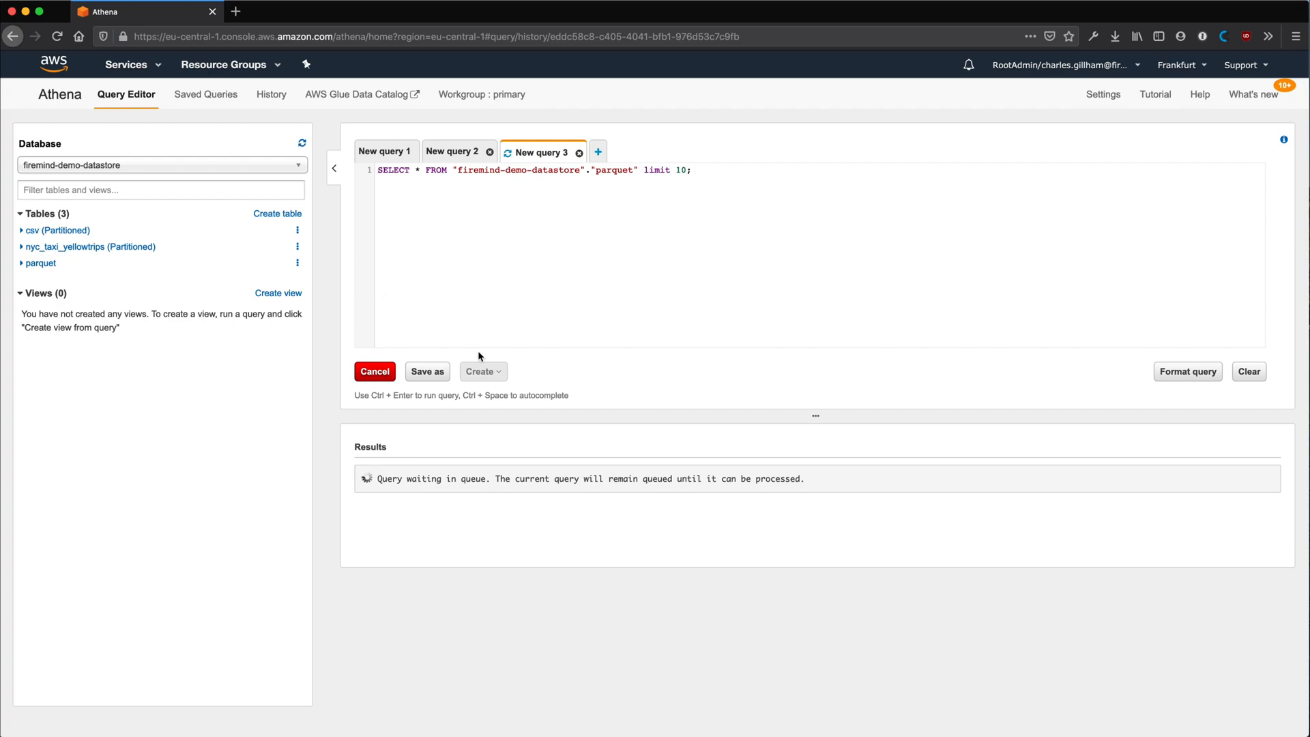